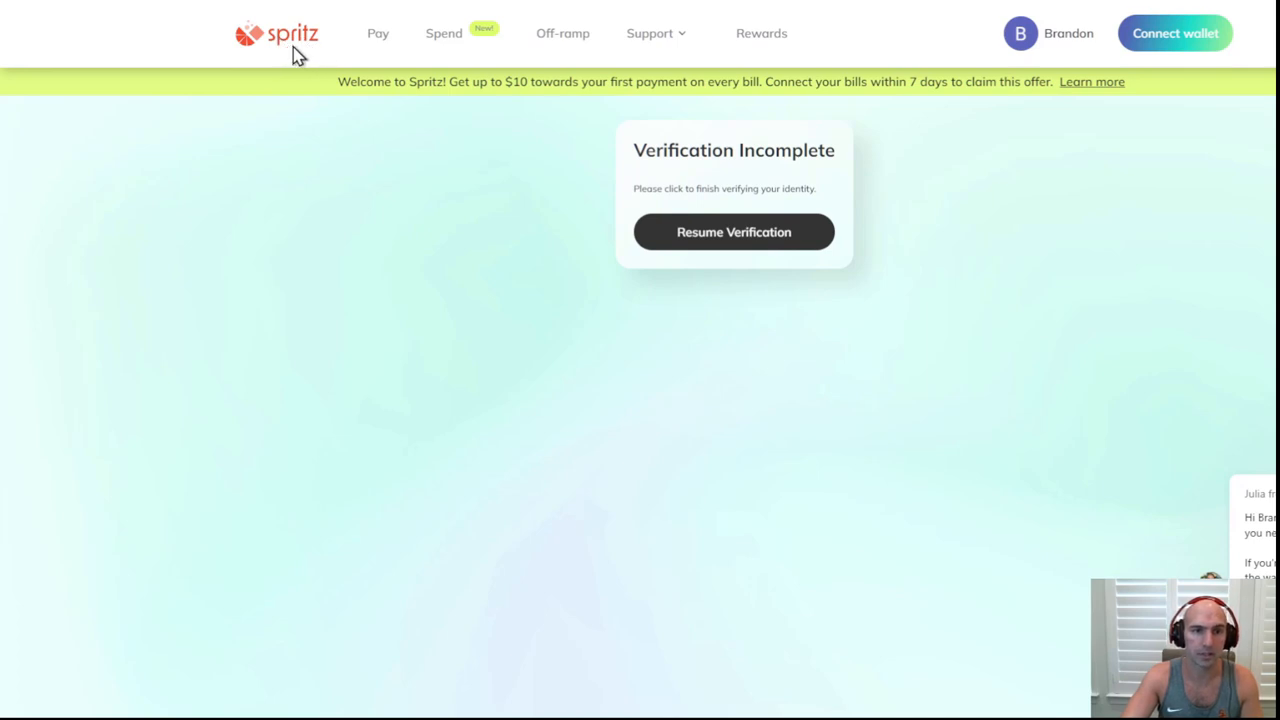
mouse_move(808, 231)
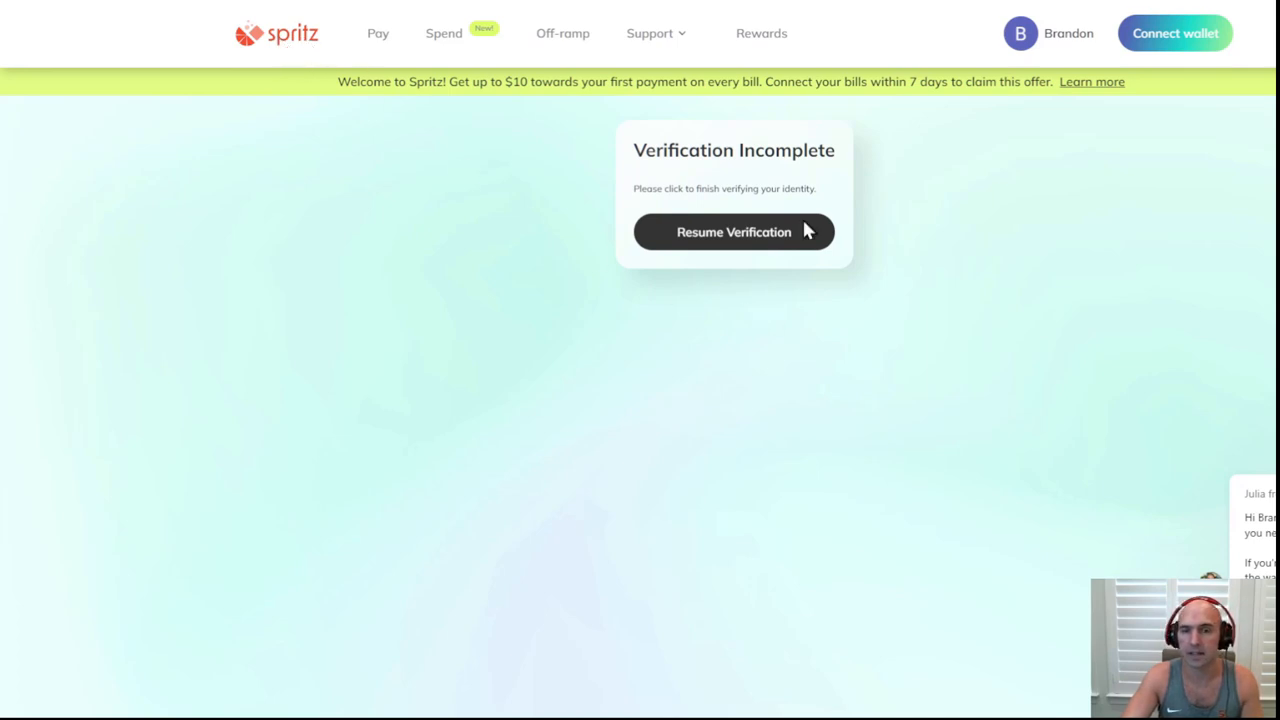
mouse_move(1070, 50)
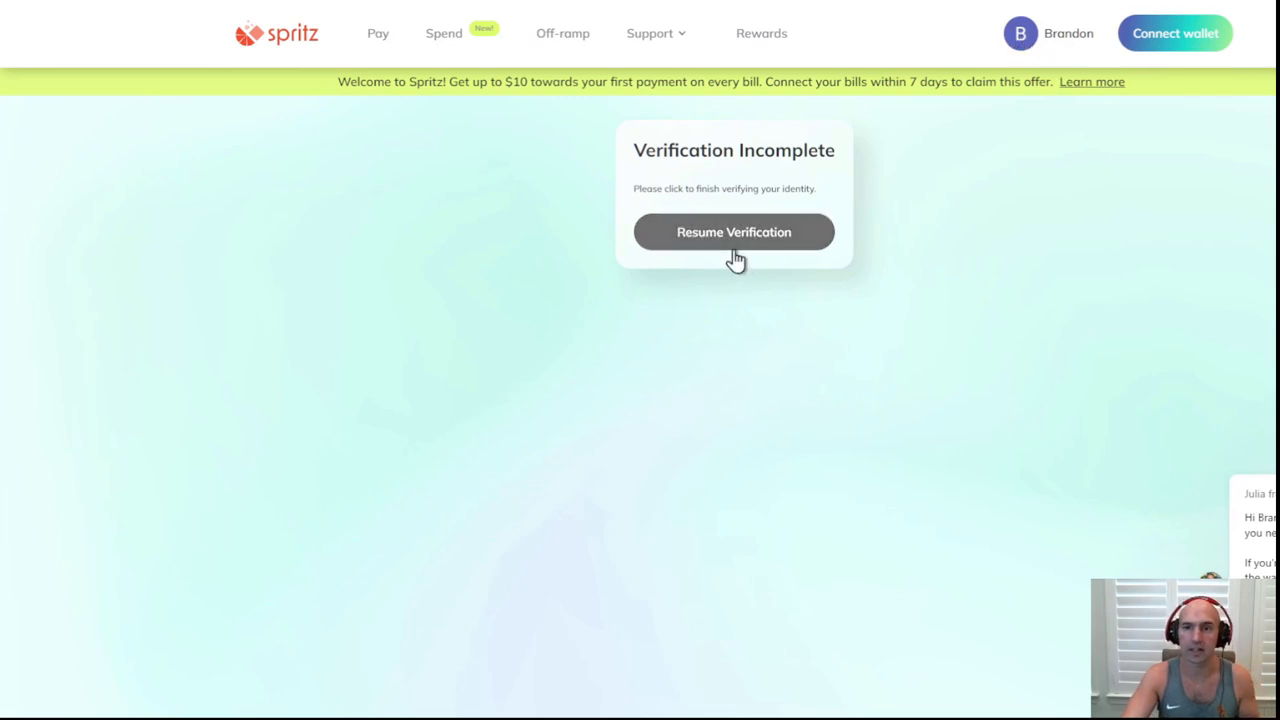
click(734, 232)
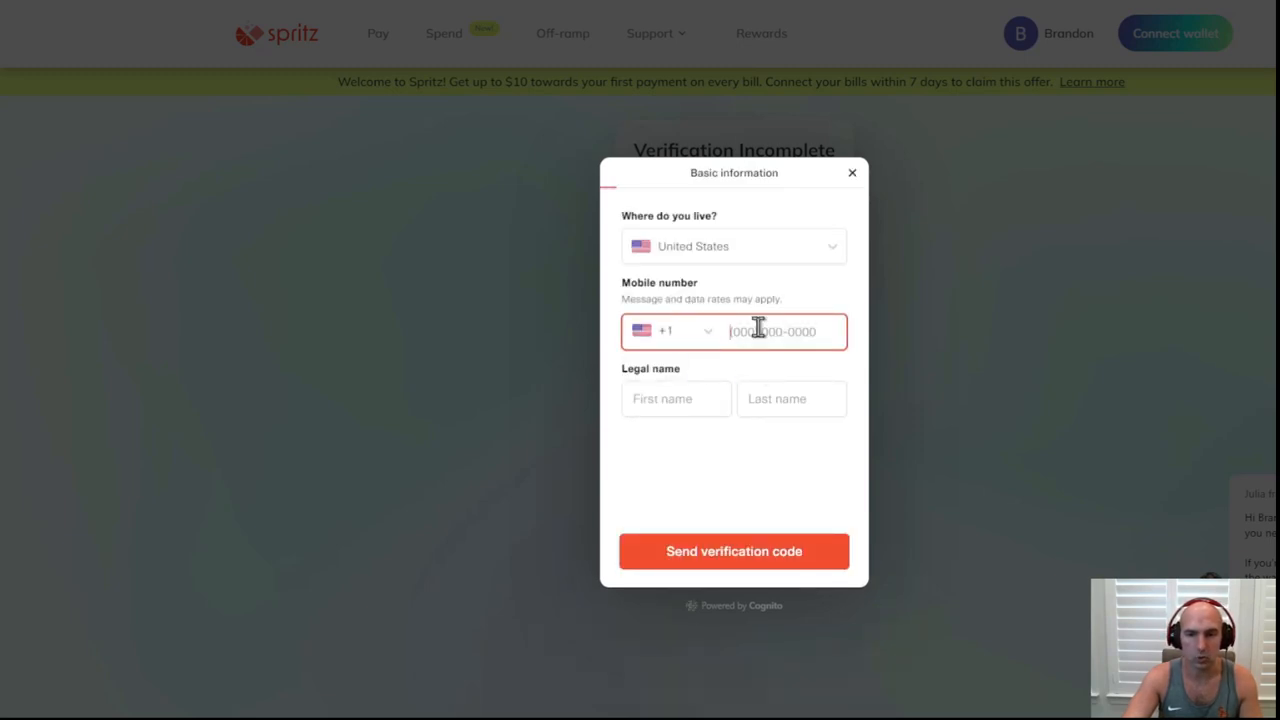
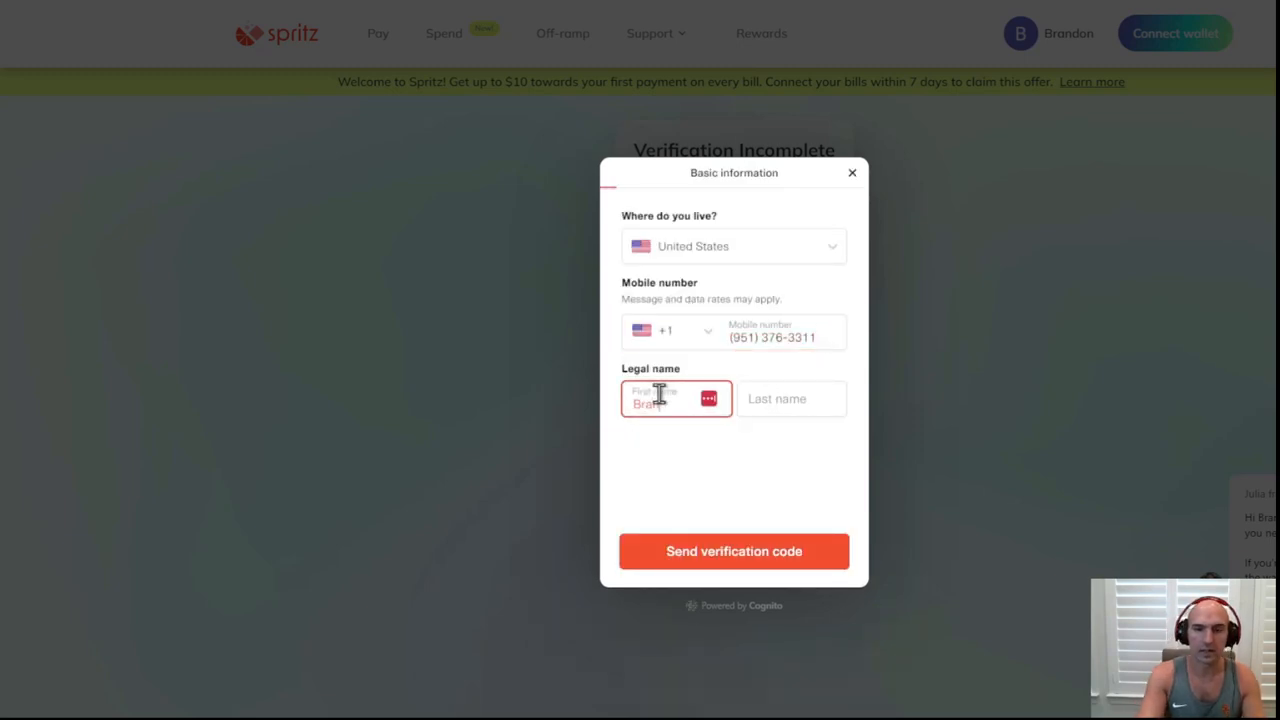
click(670, 398)
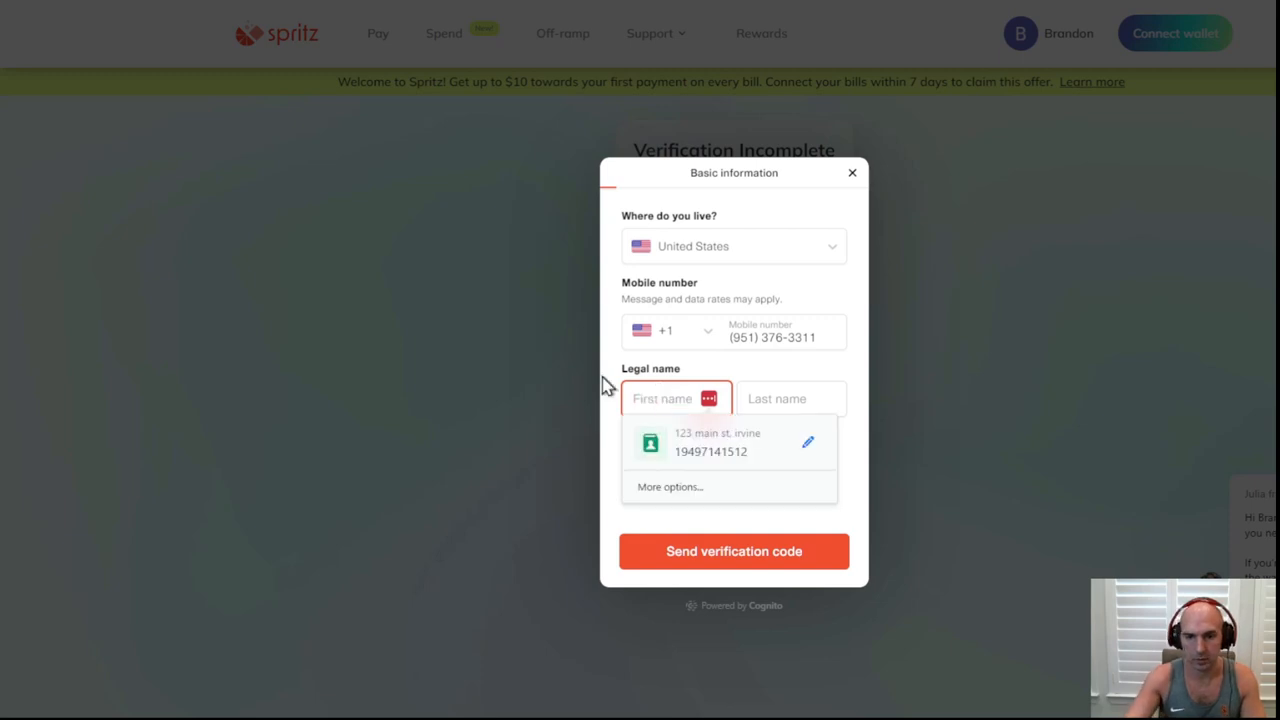
mouse_move(658, 443)
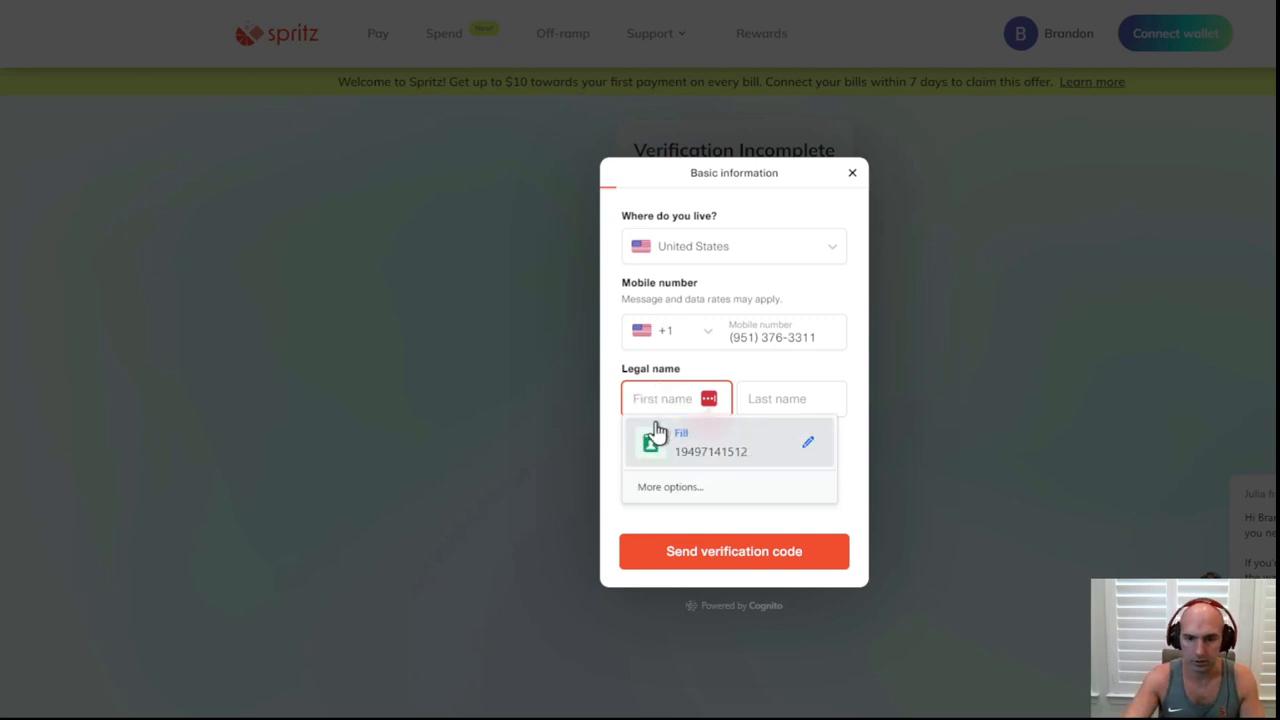
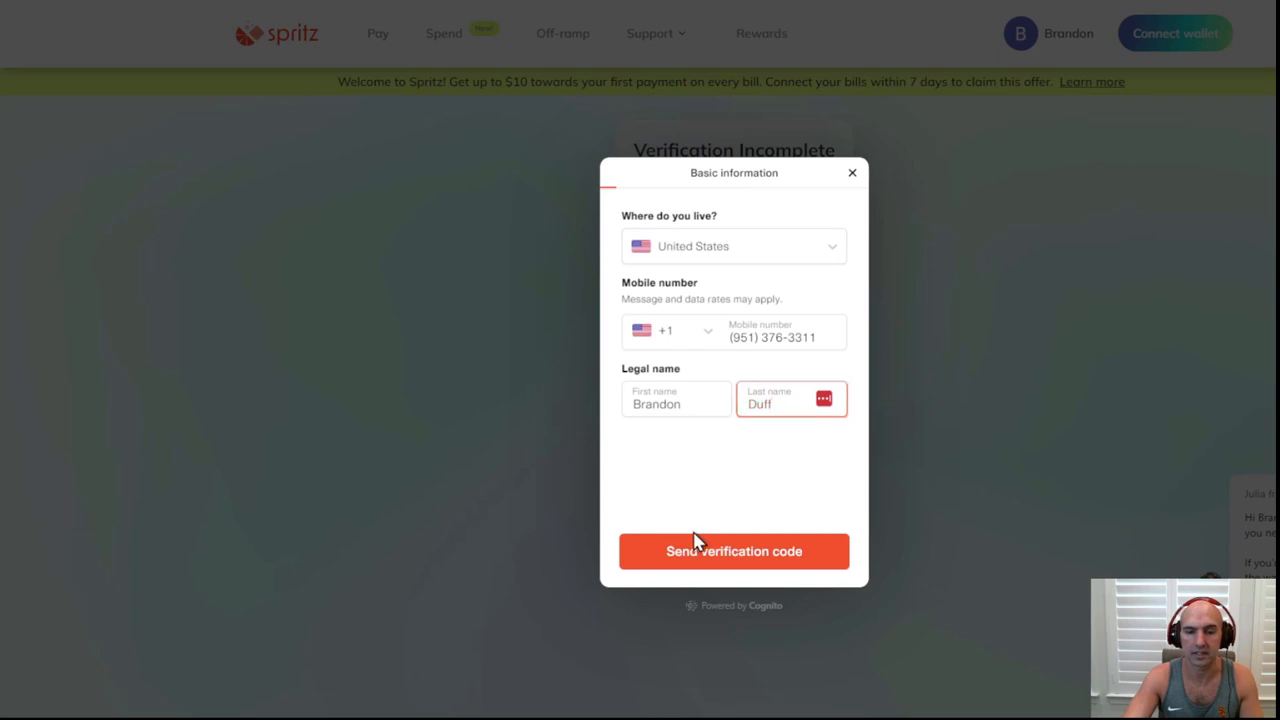
click(734, 551)
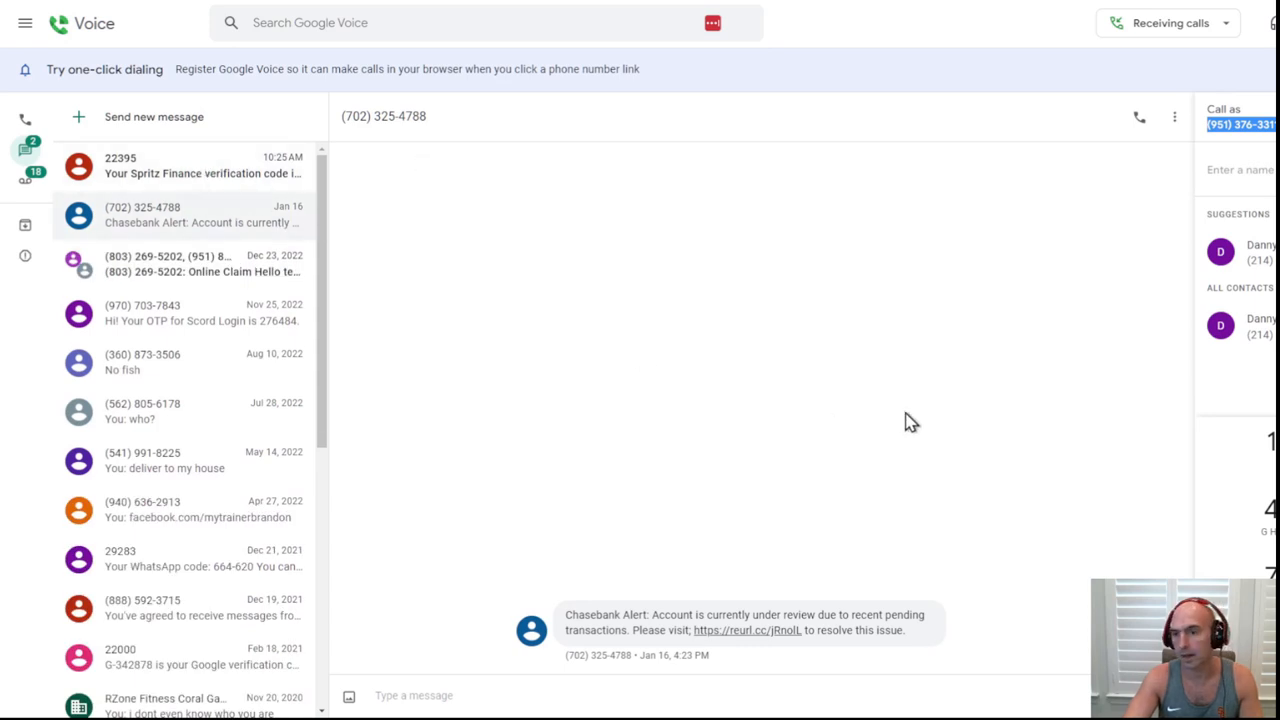
Open the Spritz verification code text from 22395 in Google Voice
click(180, 165)
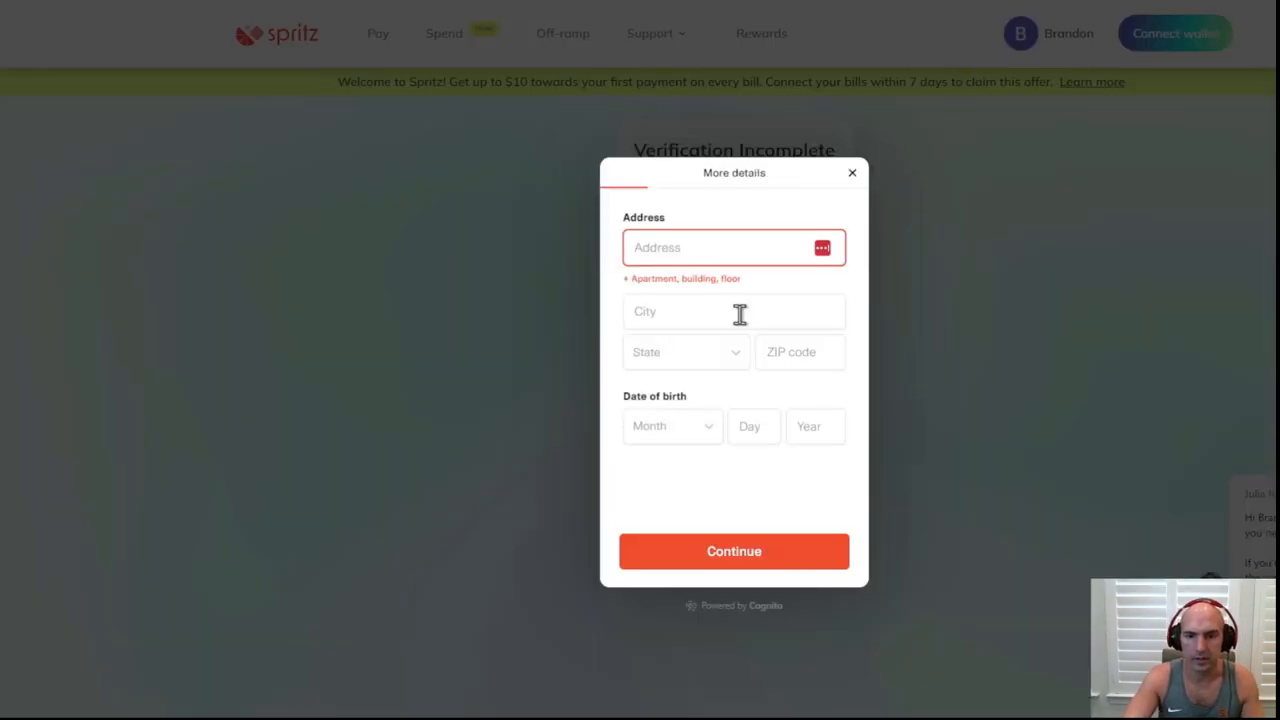
mouse_move(690, 277)
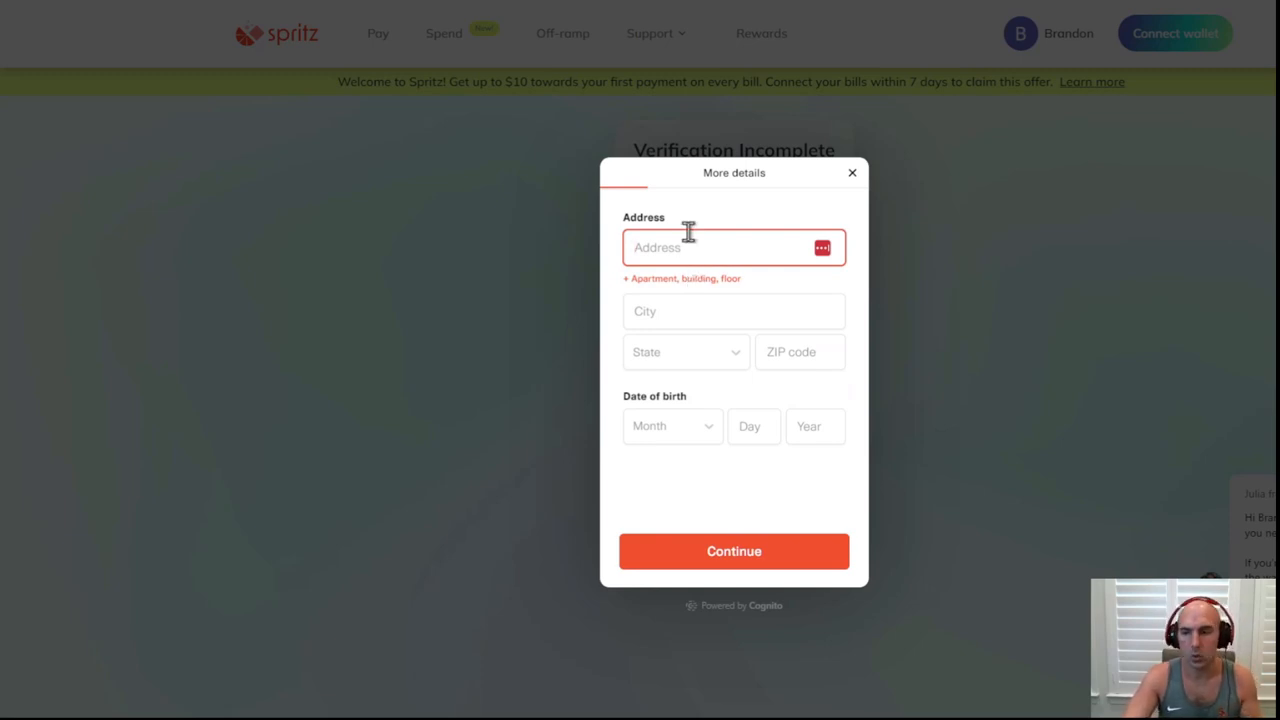
Start entering the street address on the address and birth date form
click(710, 247)
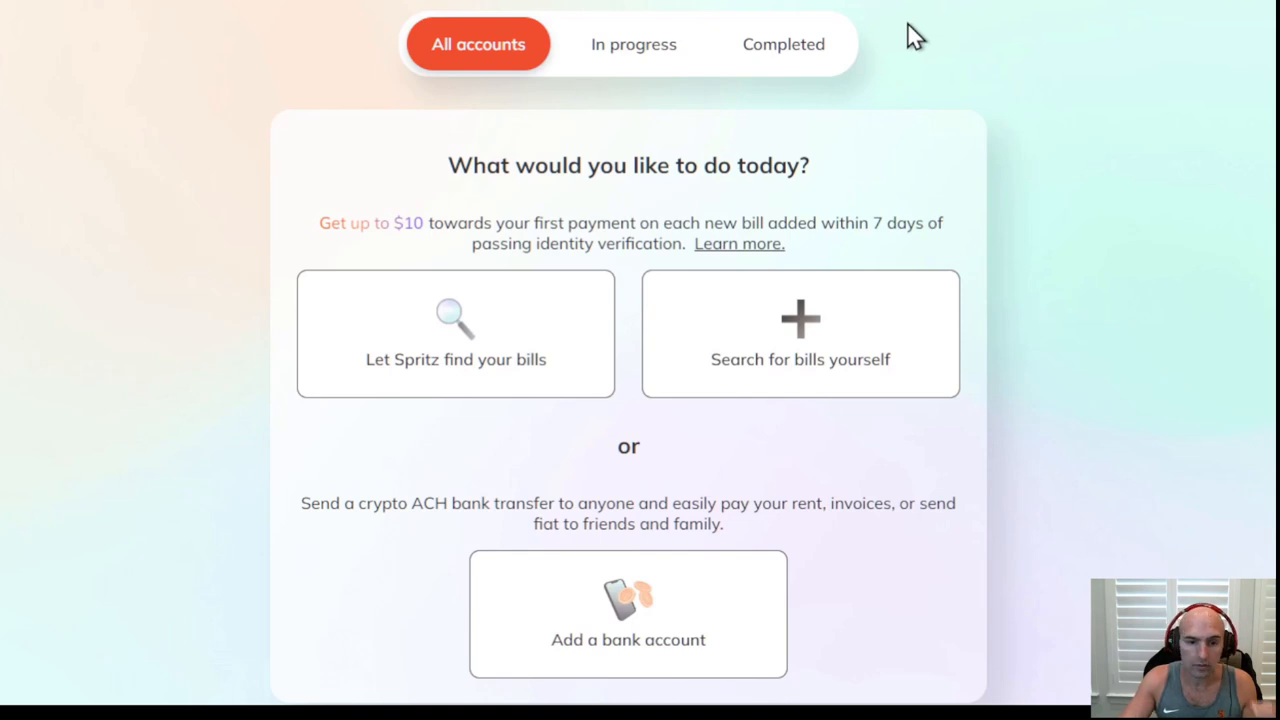
mouse_move(805, 78)
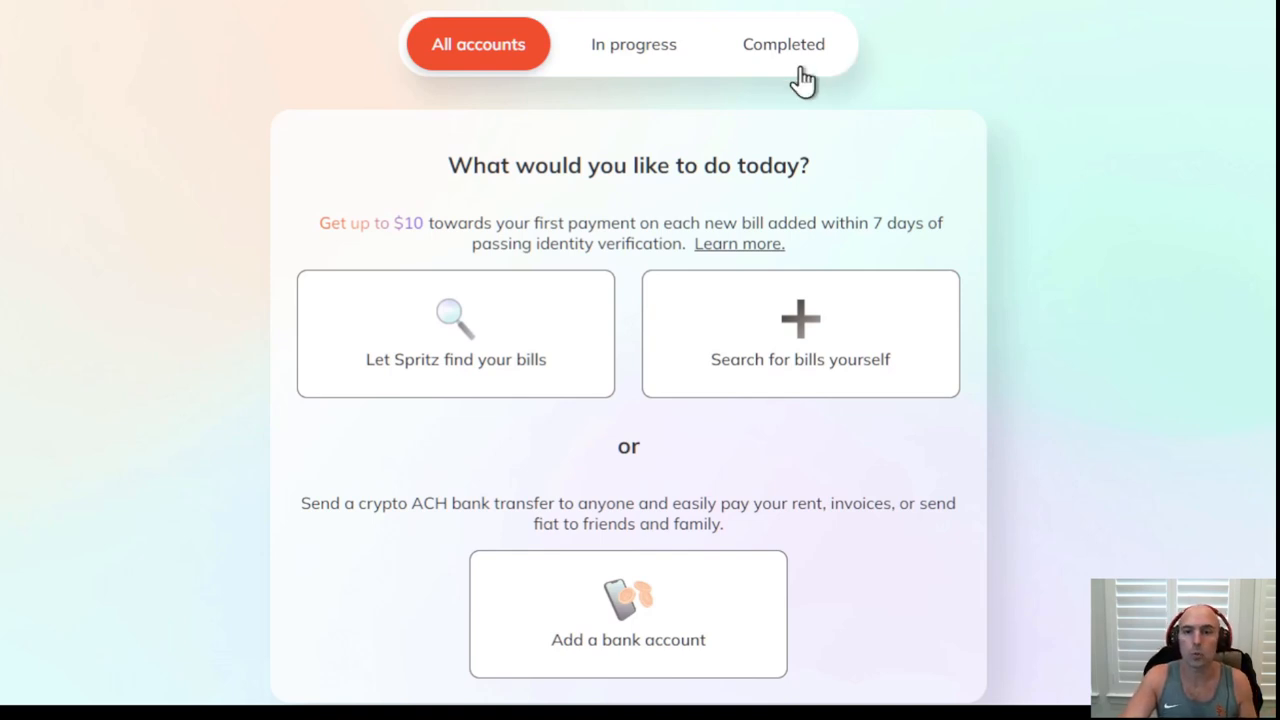
mouse_move(270, 210)
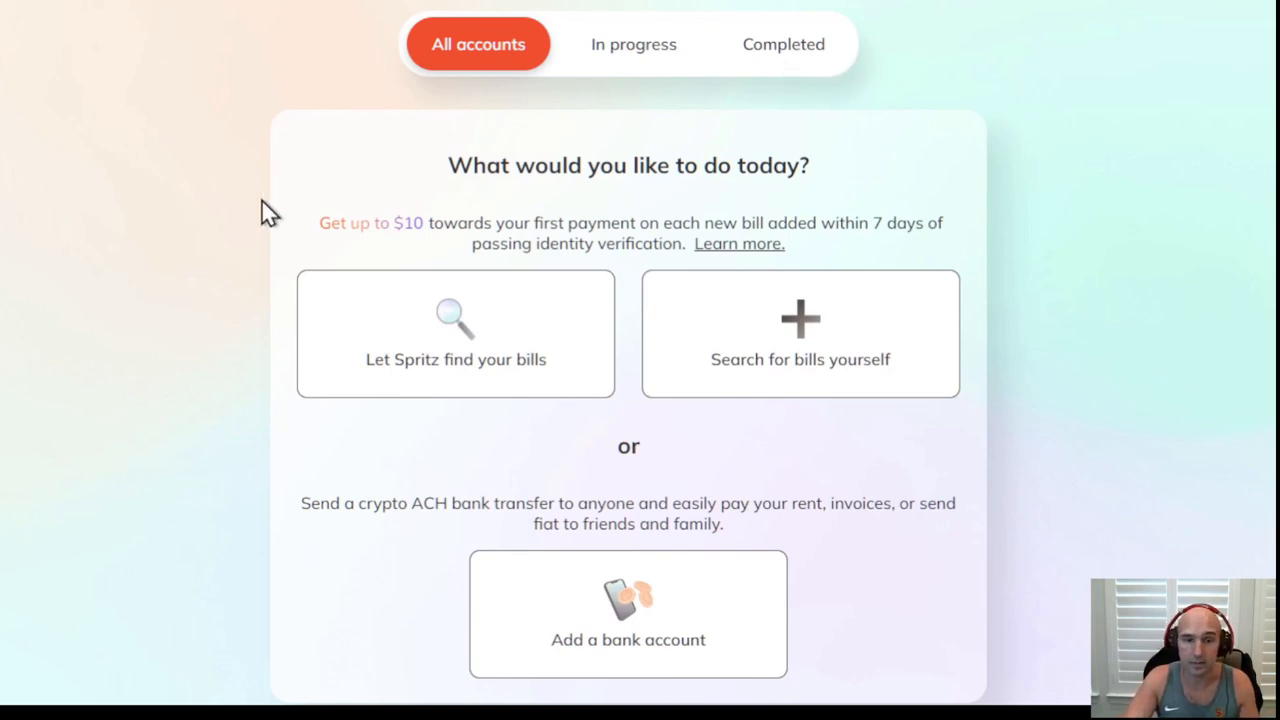
mouse_move(898, 224)
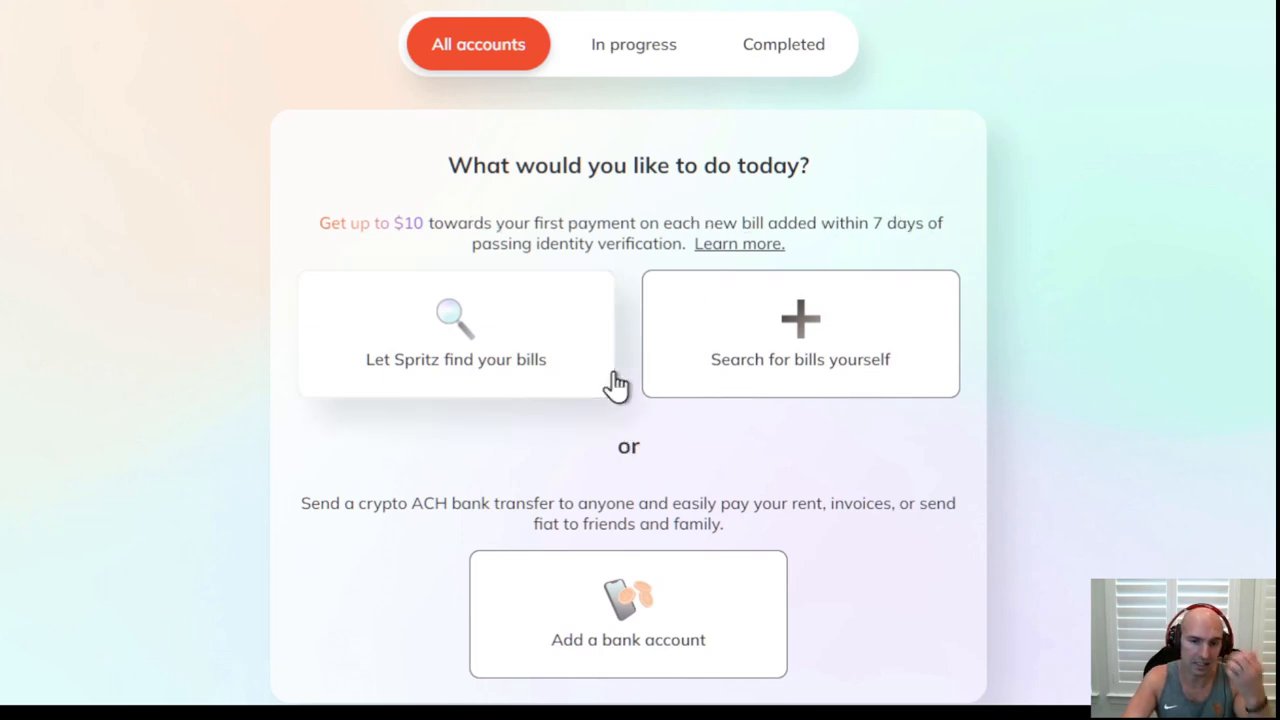
mouse_move(490, 420)
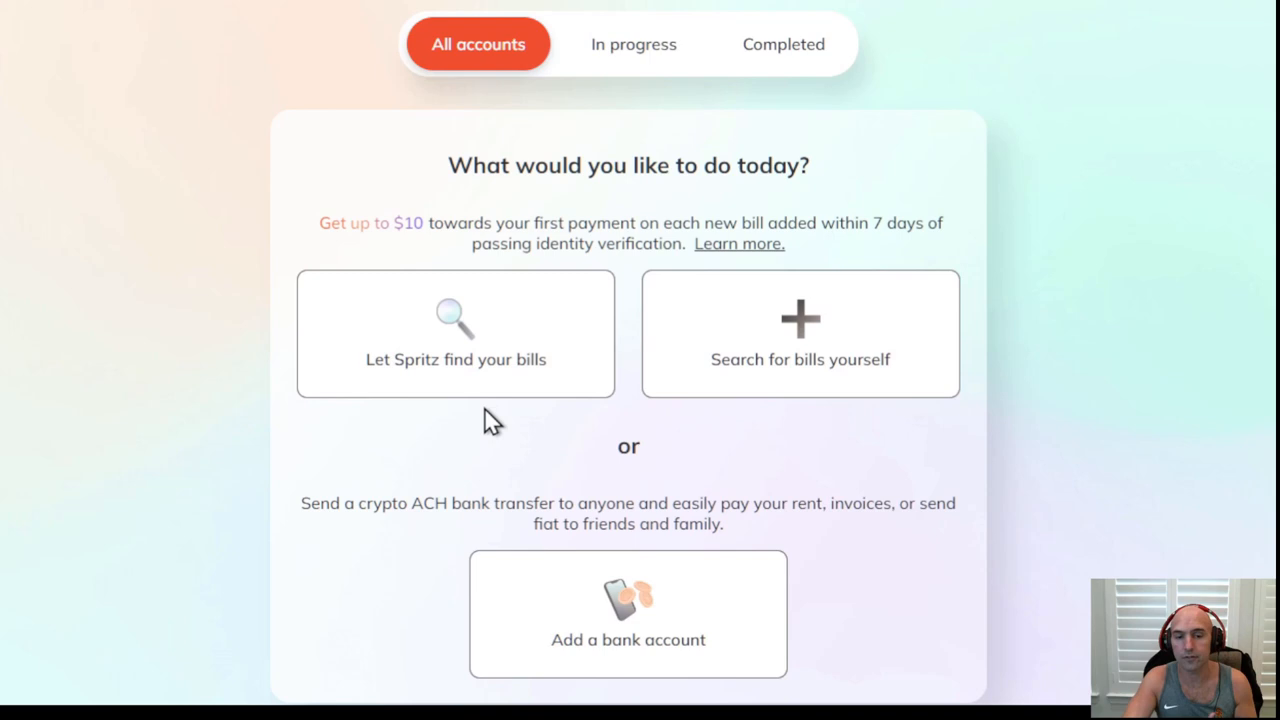
mouse_move(628, 630)
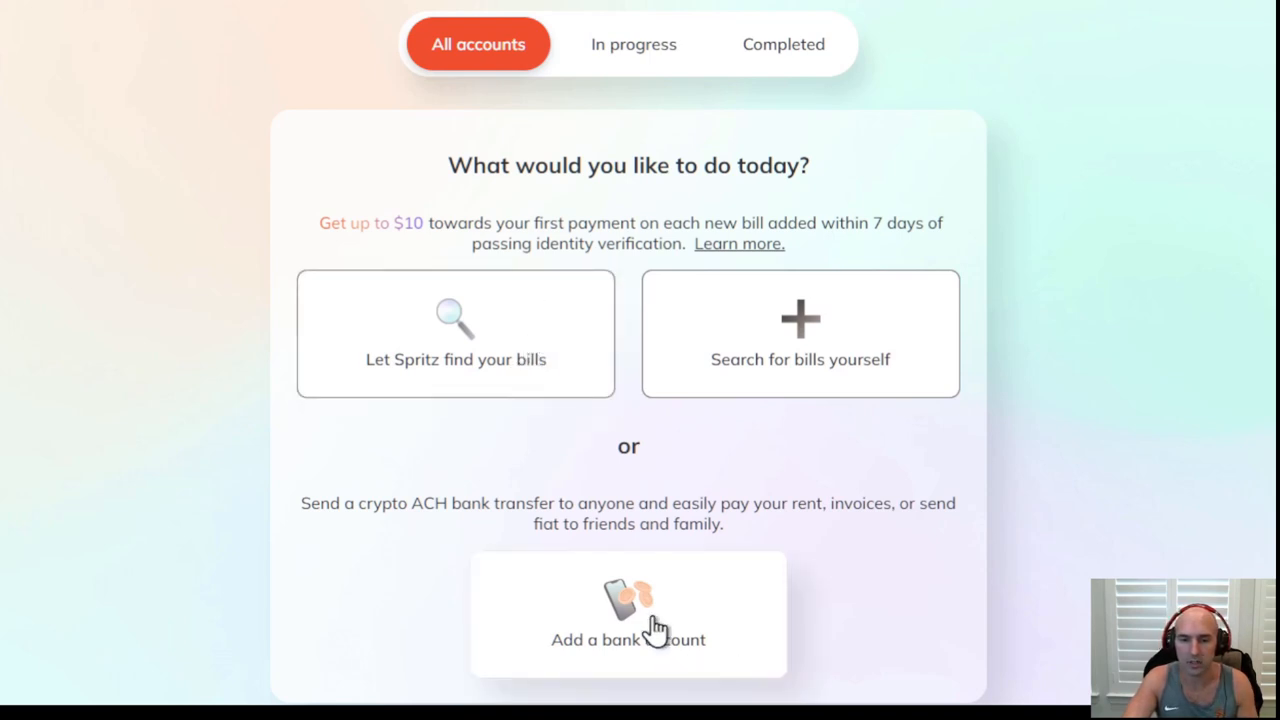
mouse_move(420, 400)
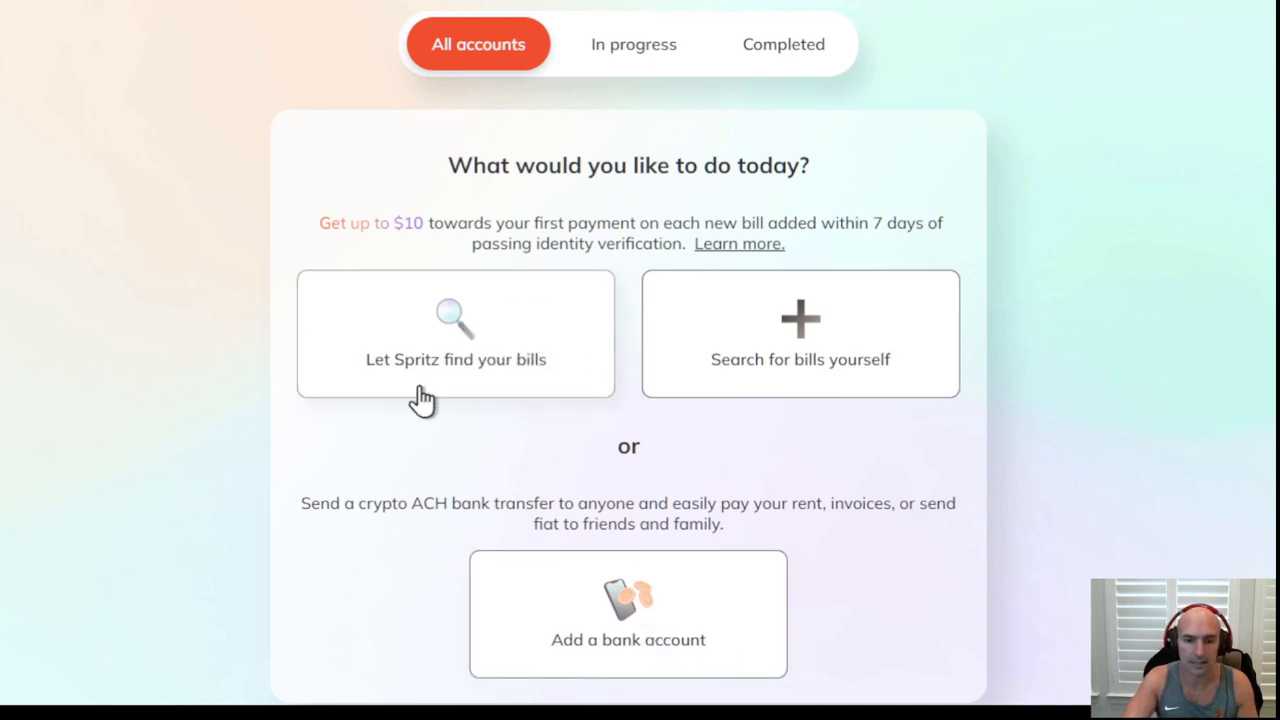
mouse_move(800, 388)
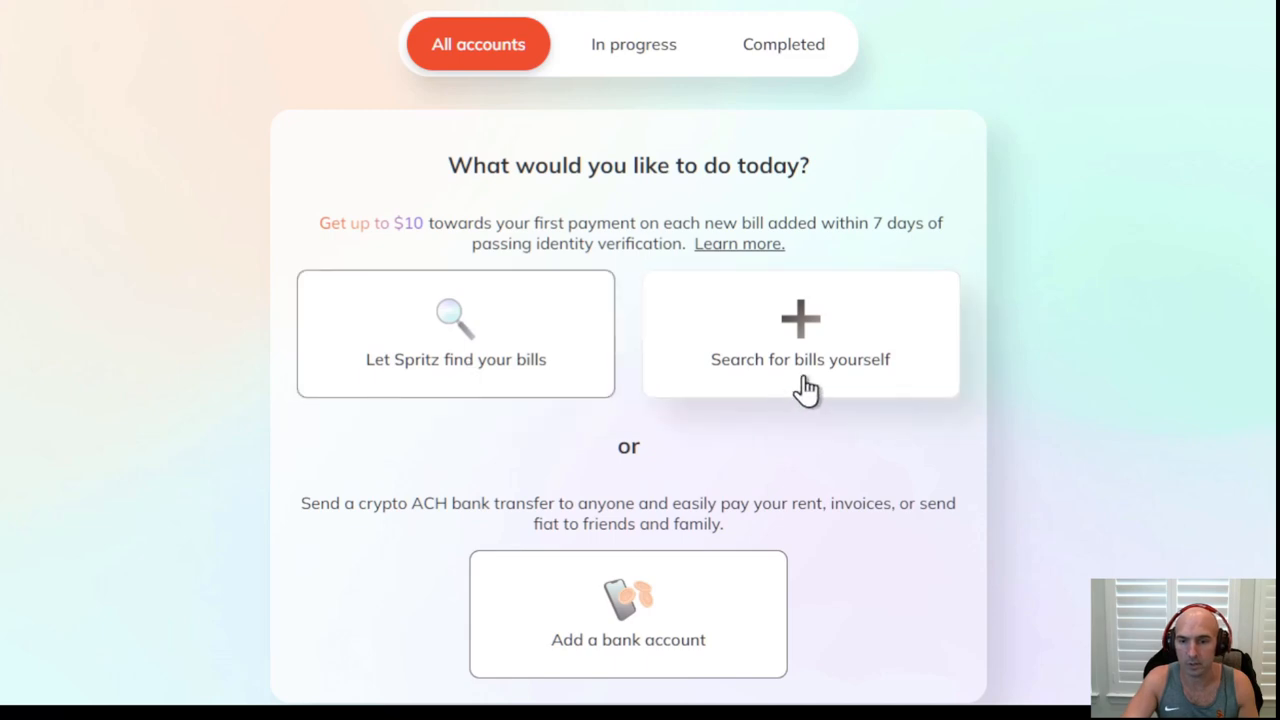
Browse Car Payments bills and search providers for the Credit Union of Texas
click(800, 333)
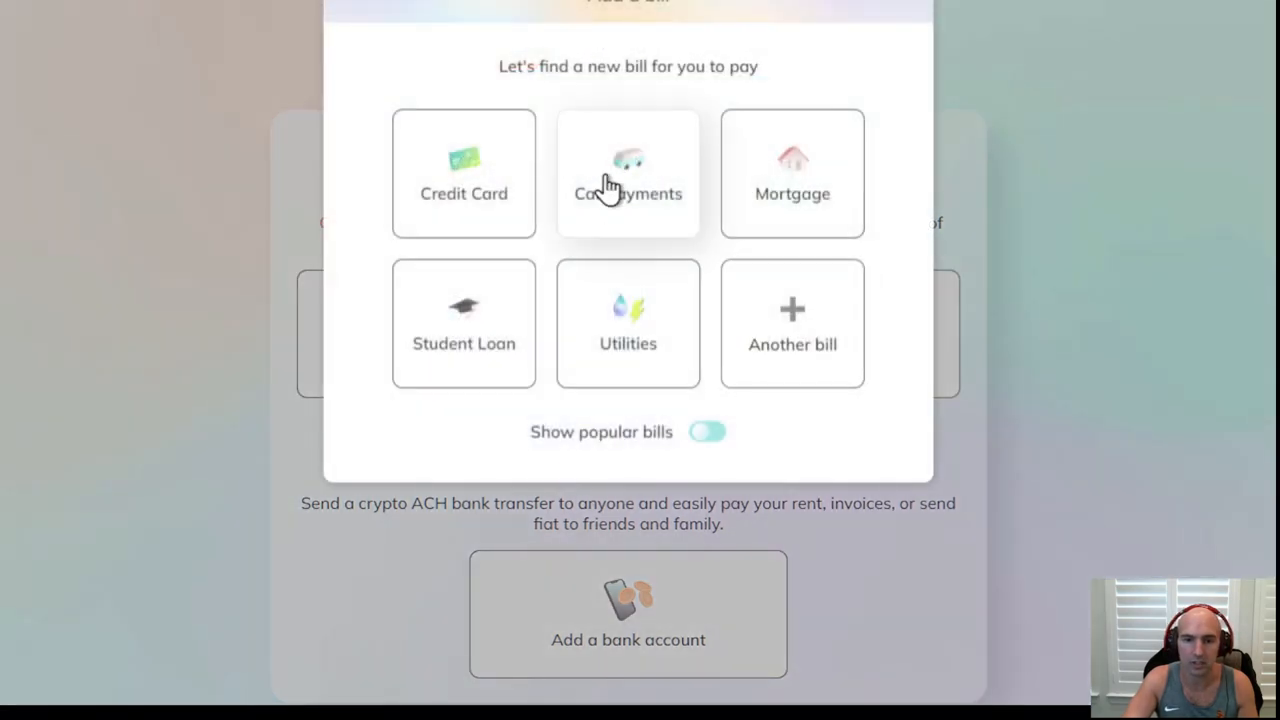
click(628, 174)
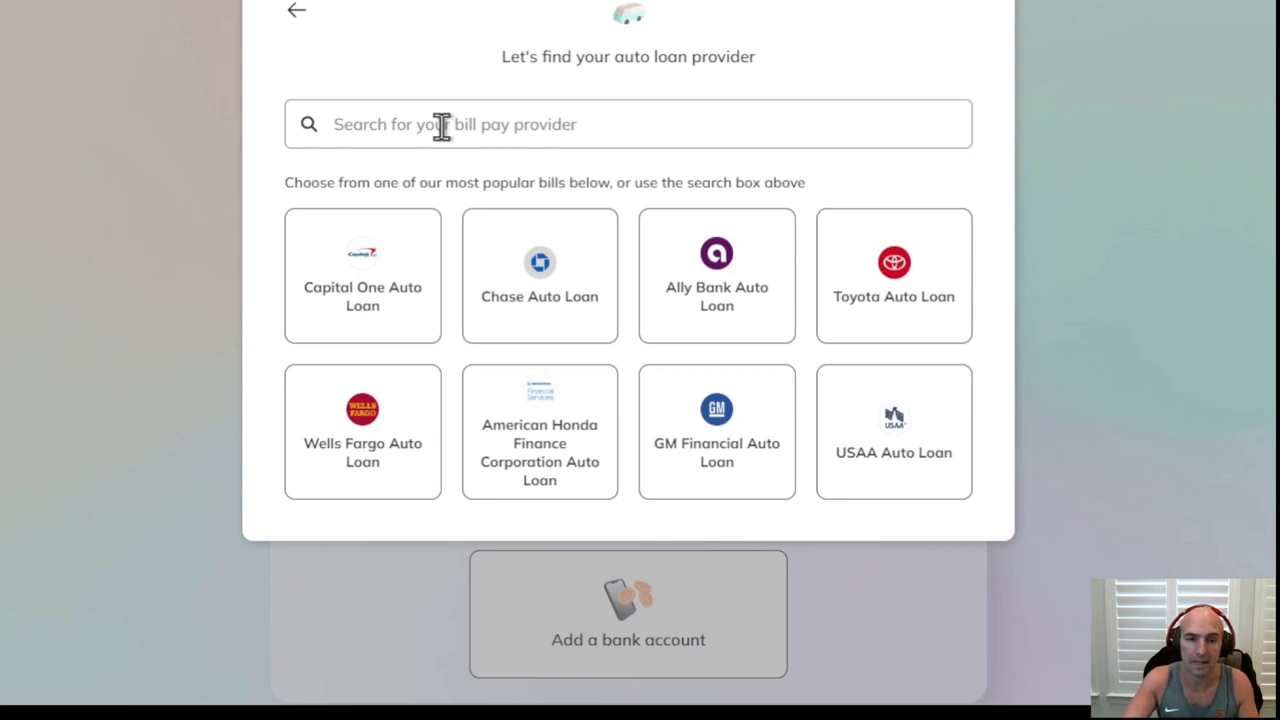
text(south)
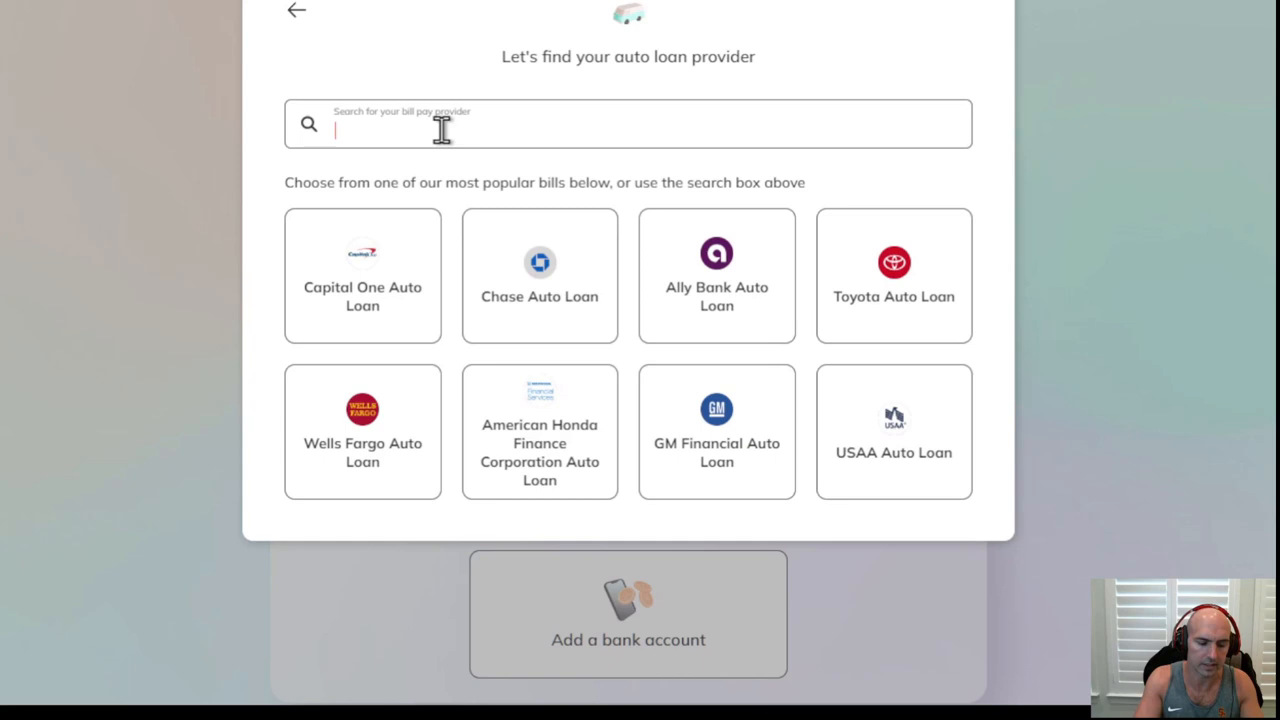
text(credit union of texas)
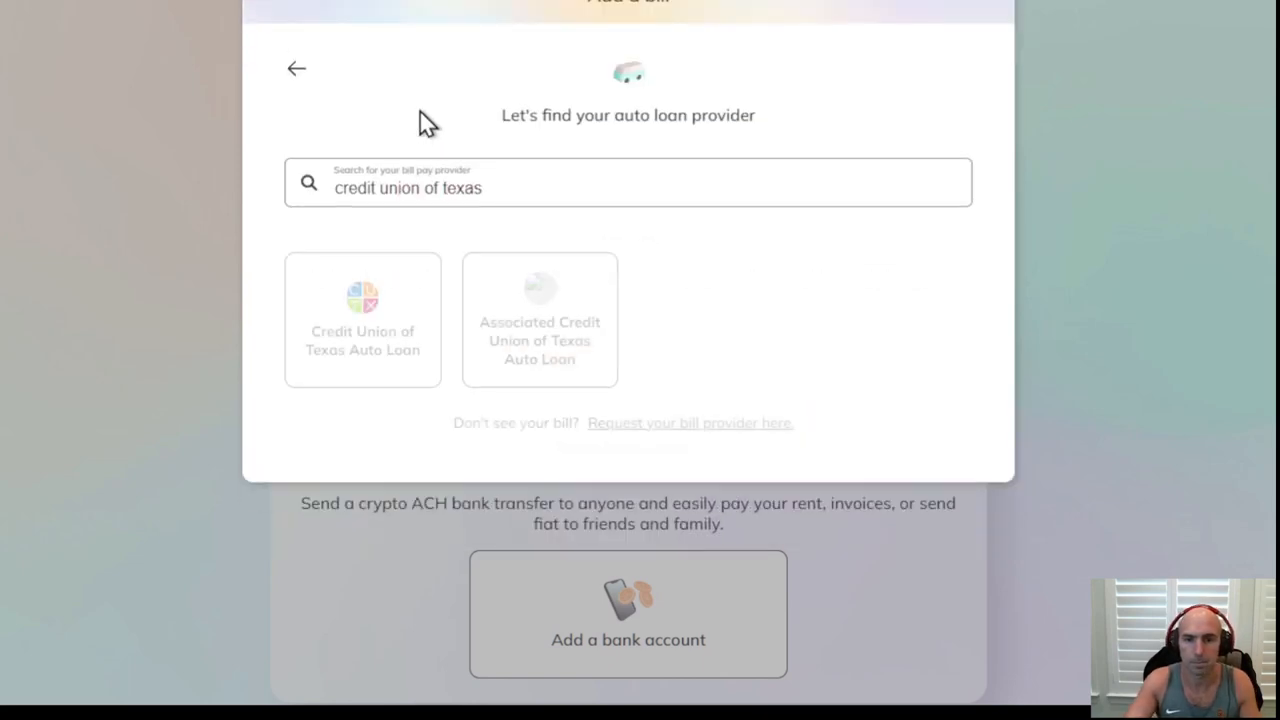
Select the Credit Union of Texas Auto Loan and begin its account number entry
click(362, 320)
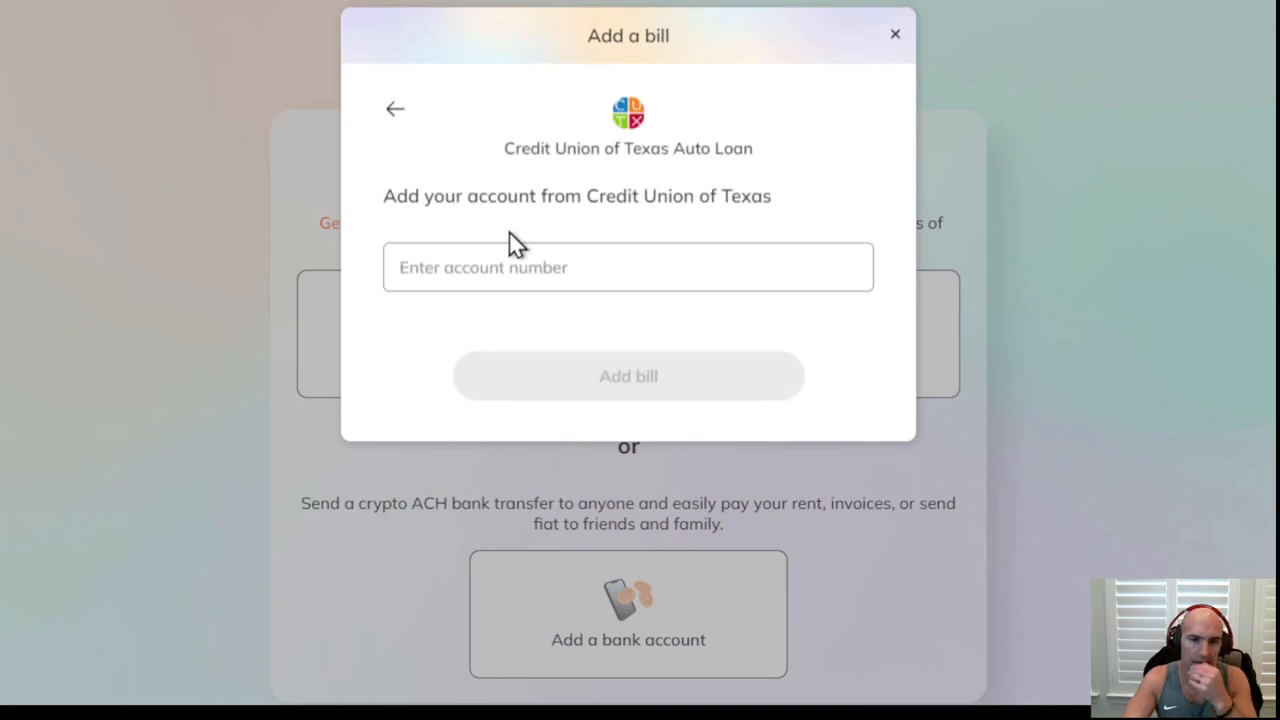
click(628, 267)
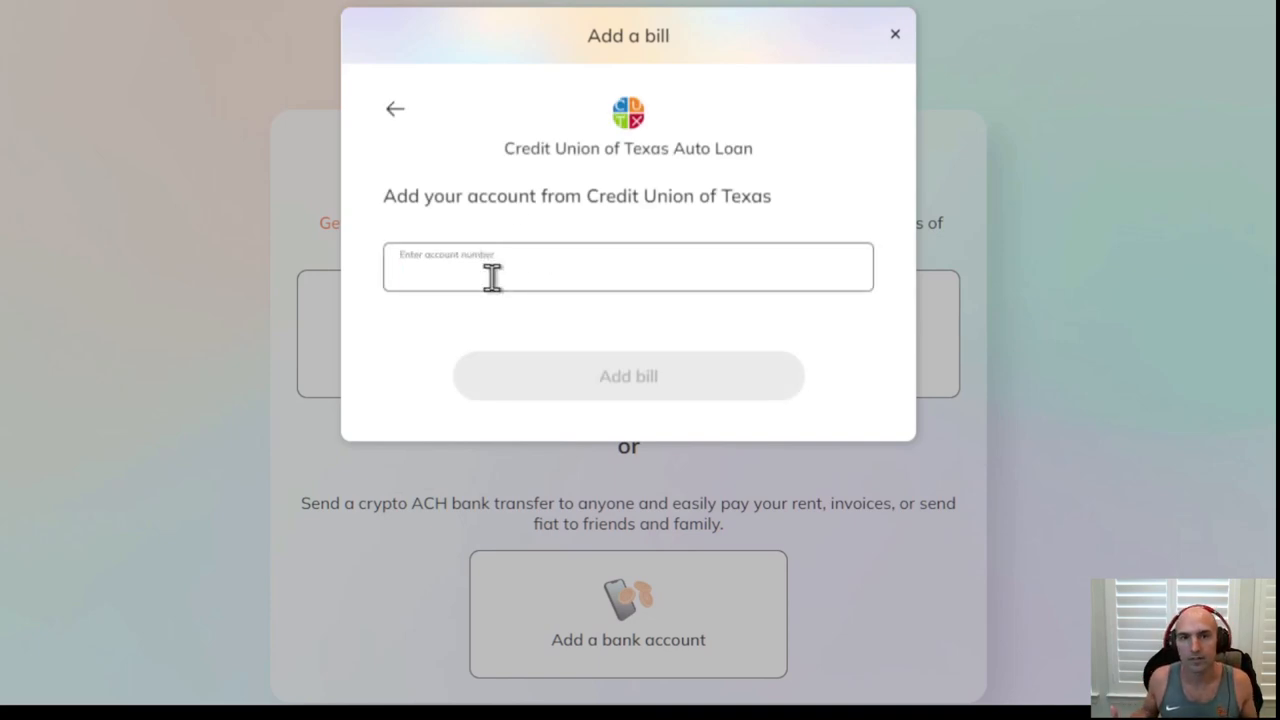
click(627, 267)
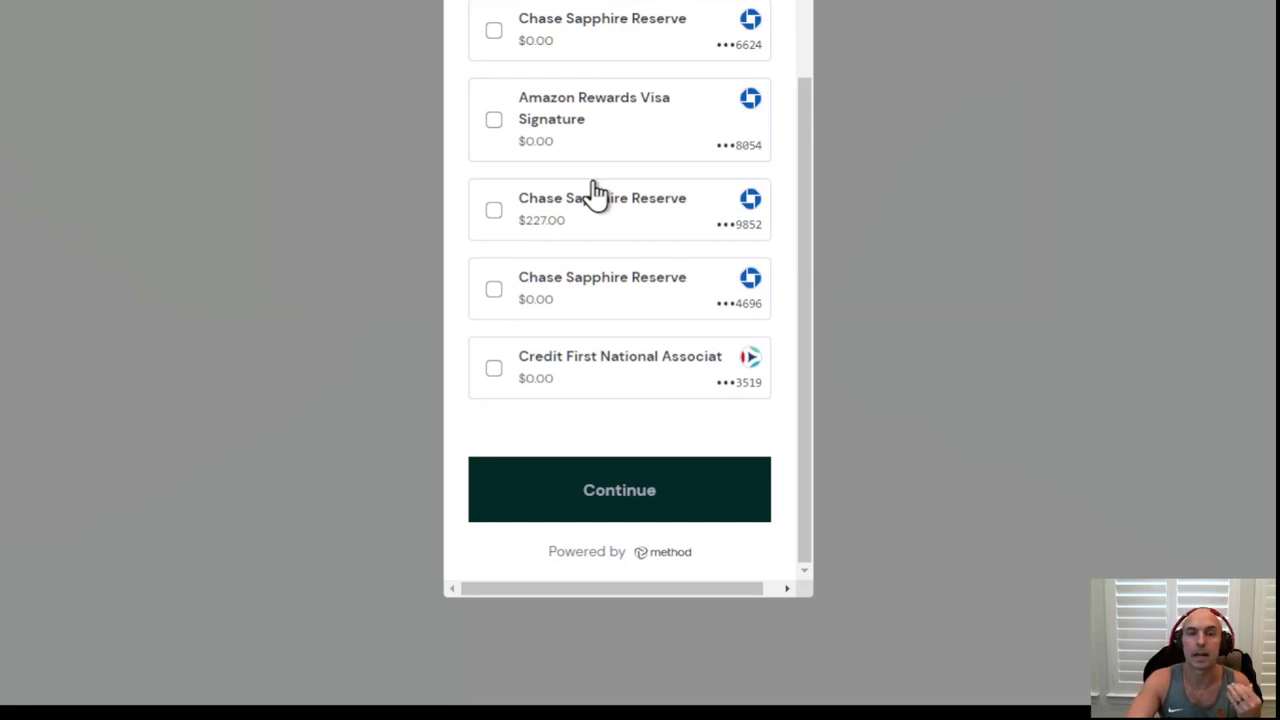
mouse_move(520, 210)
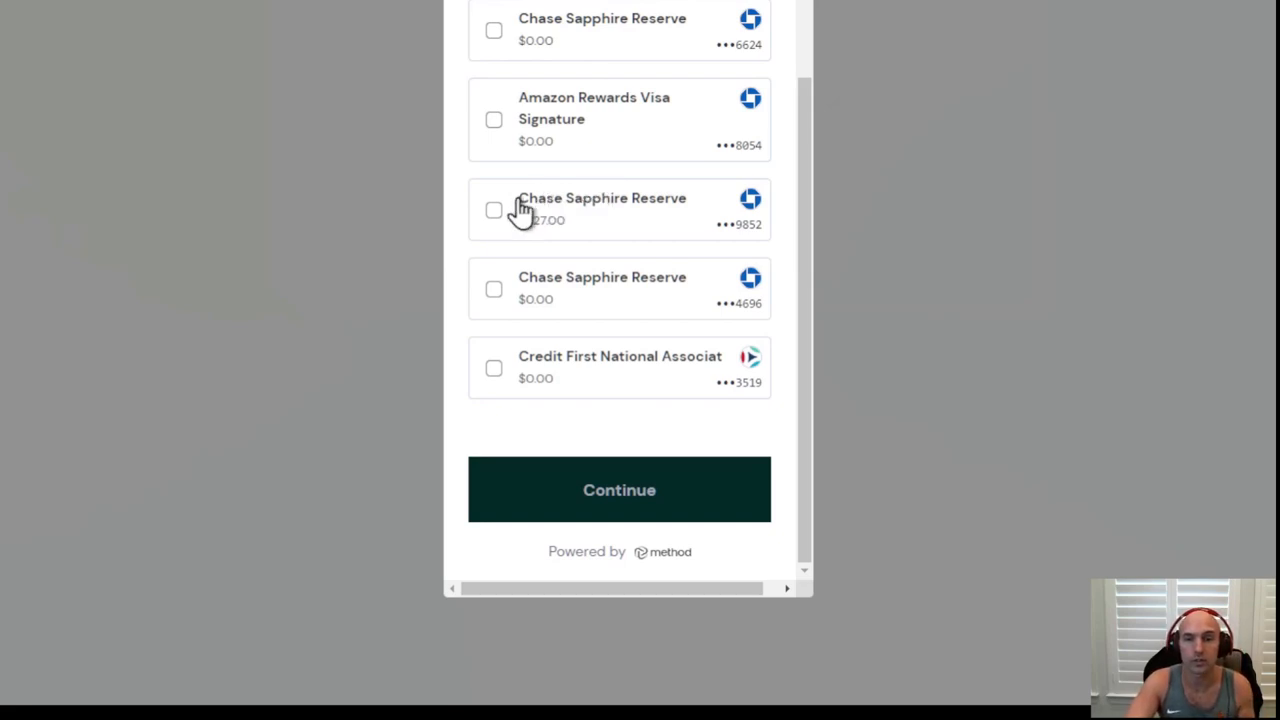
scroll(up, 3)
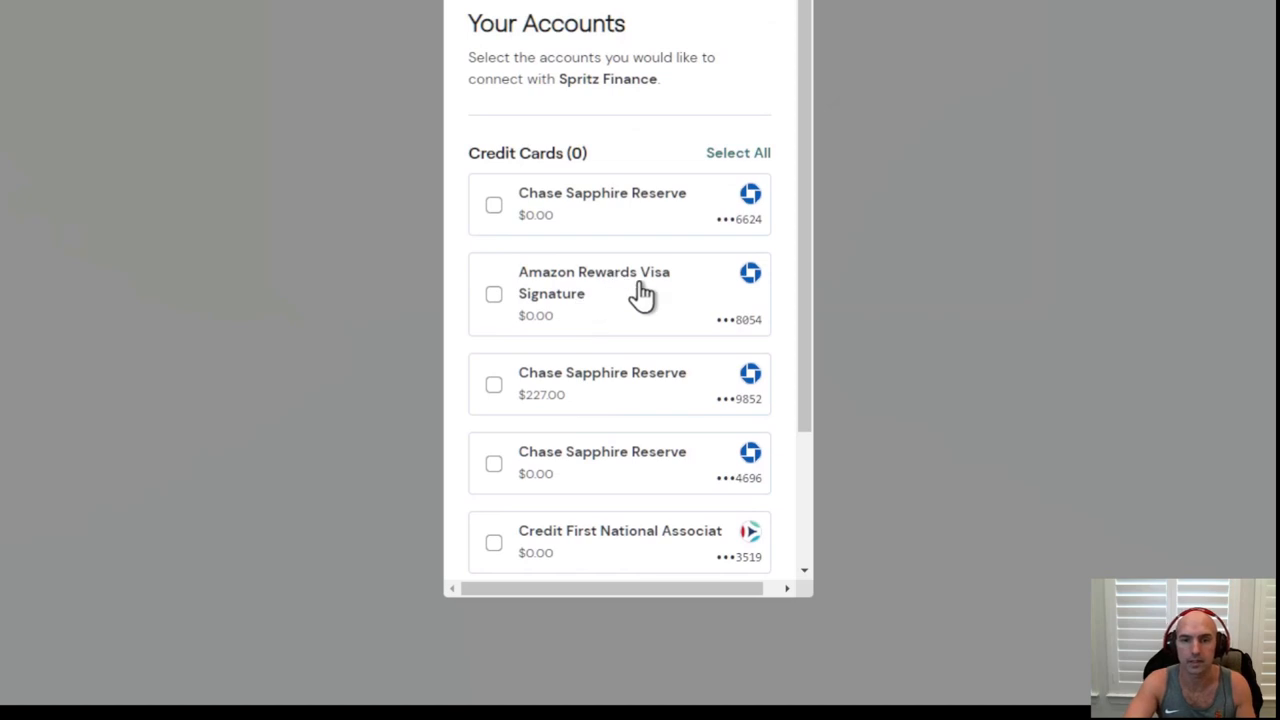
click(493, 384)
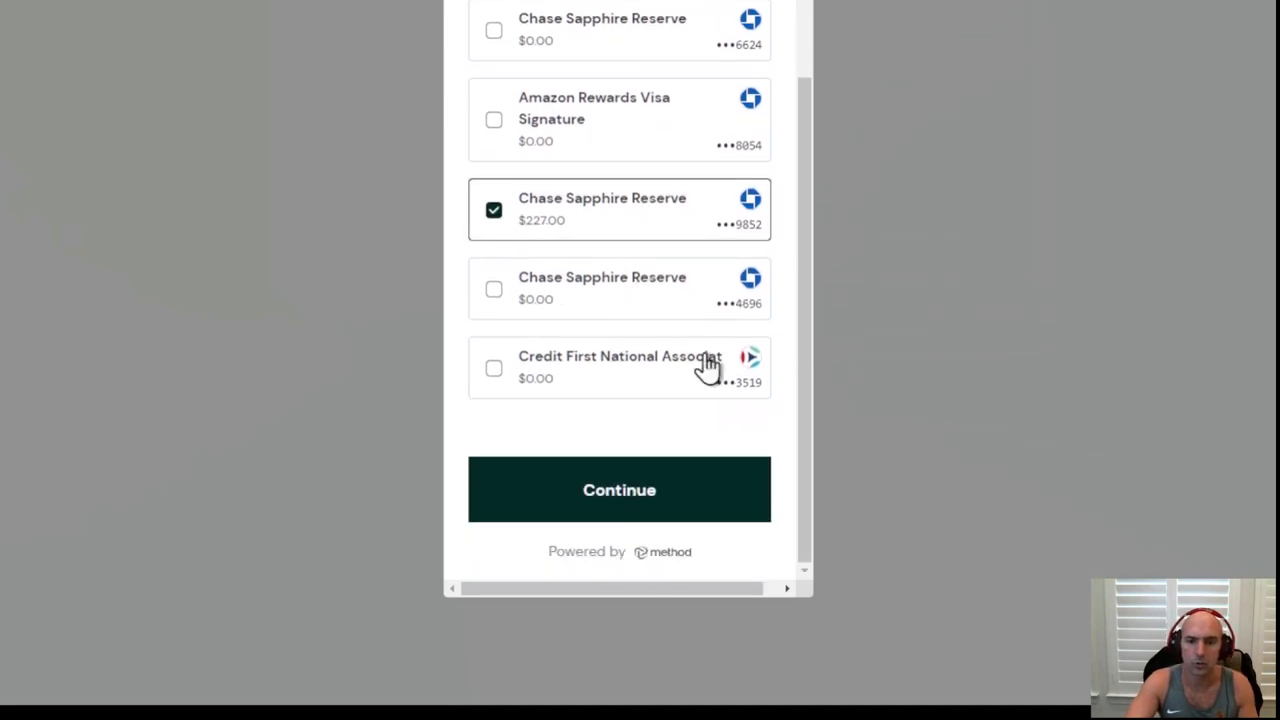
click(619, 489)
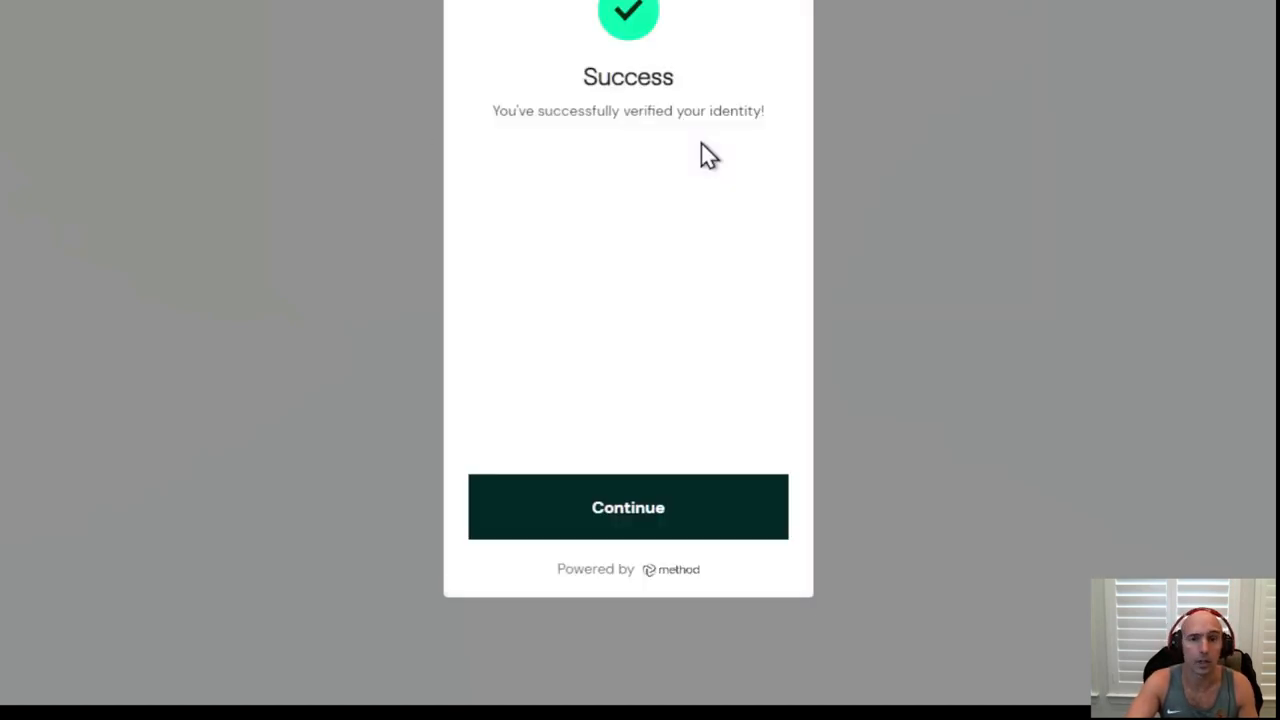
Move past the success screen and review the Chase bill: $227 balance, $40 due
click(628, 507)
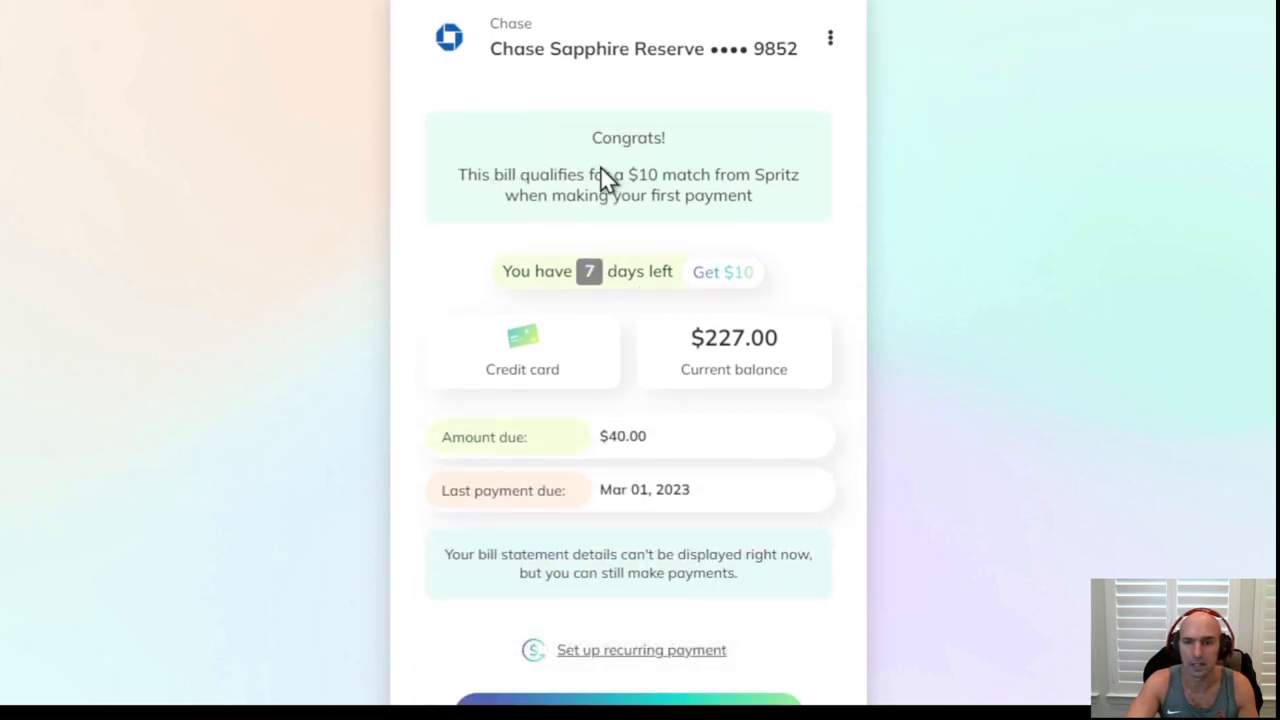
mouse_move(697, 188)
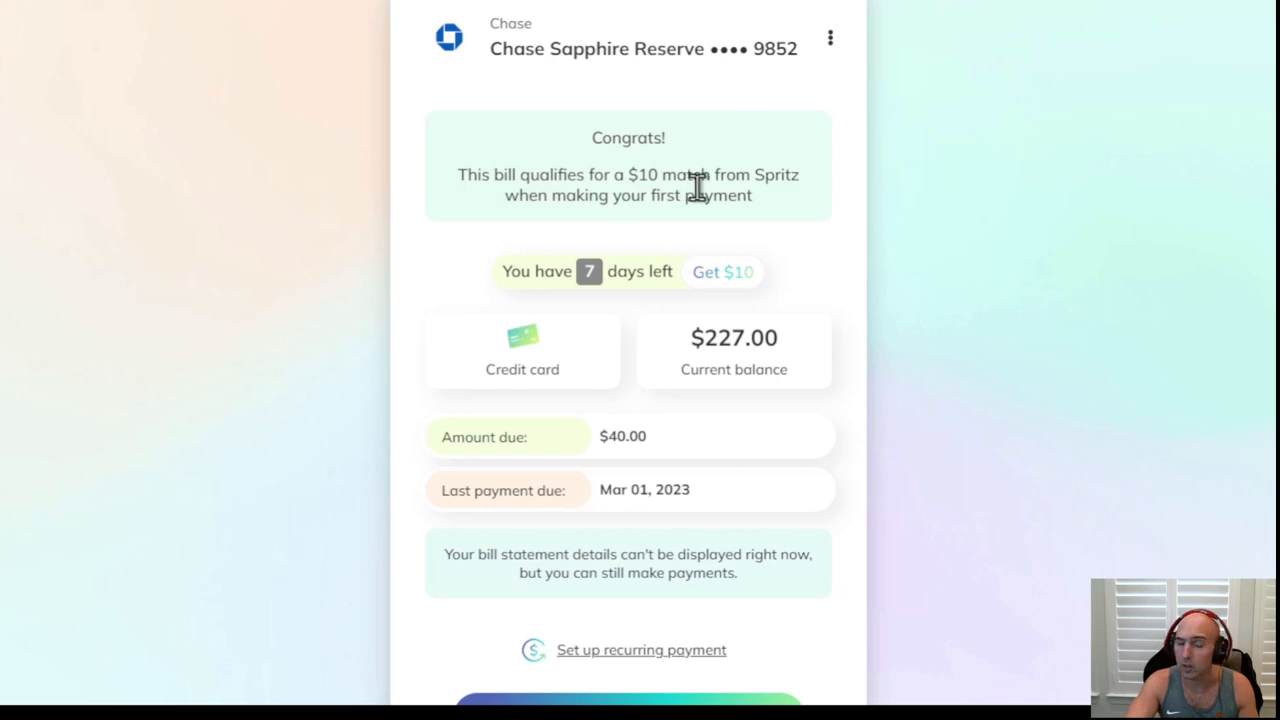
mouse_move(648, 489)
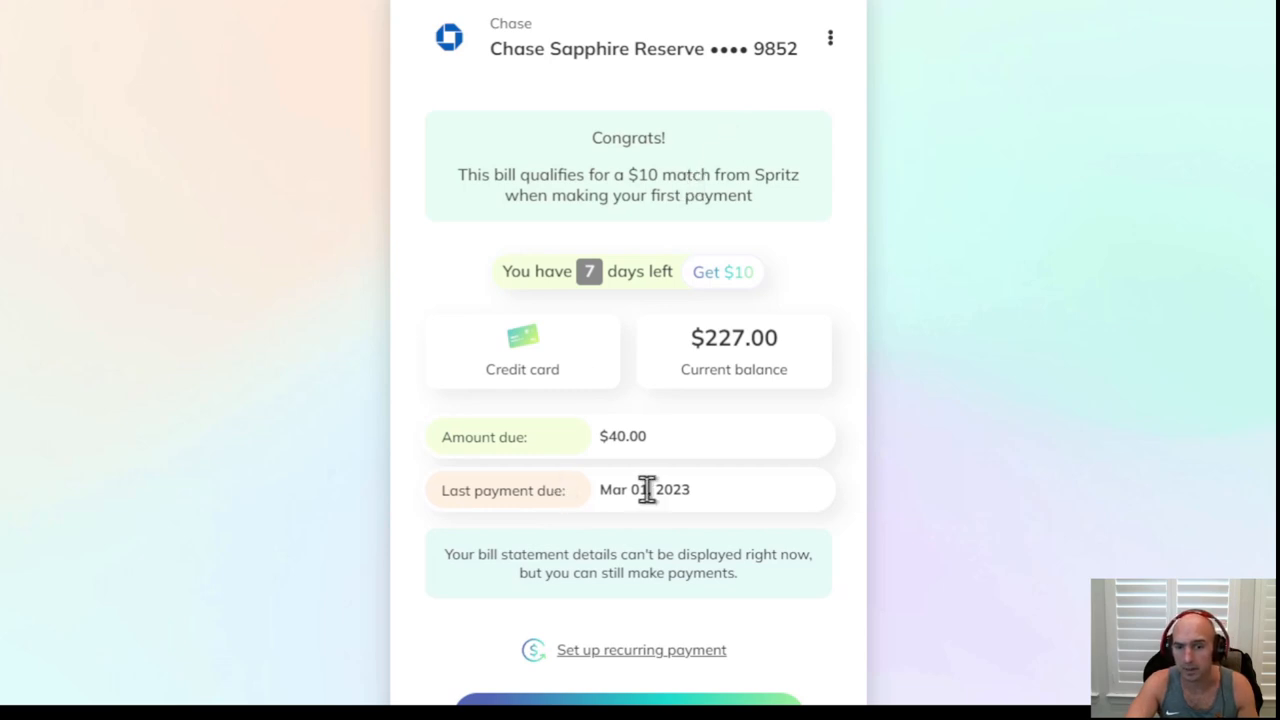
scroll(down, 3)
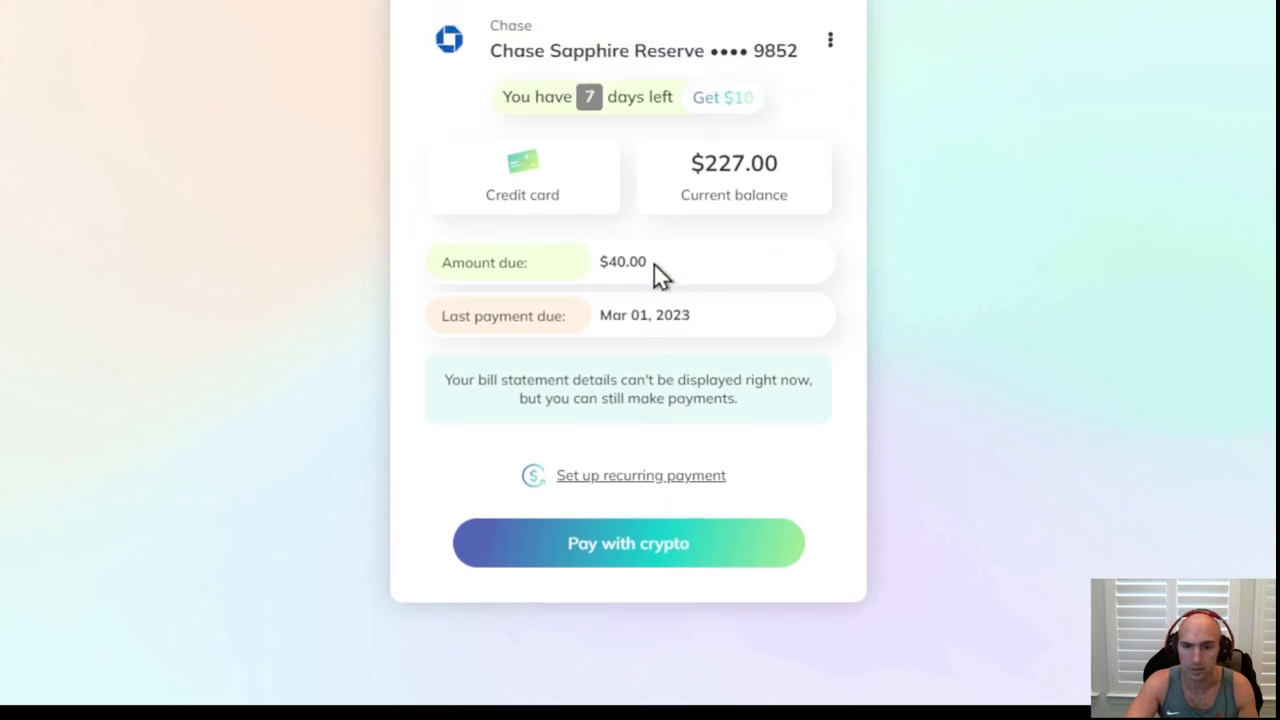
mouse_move(651, 288)
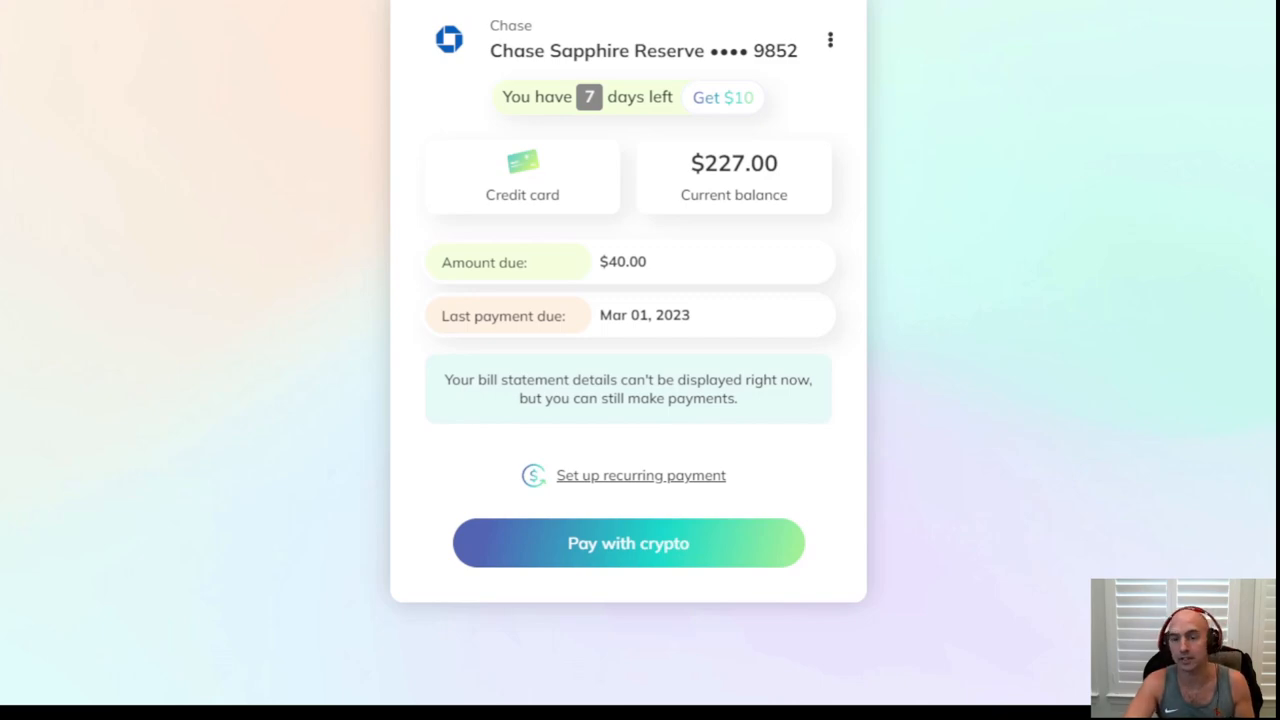
mouse_move(570, 12)
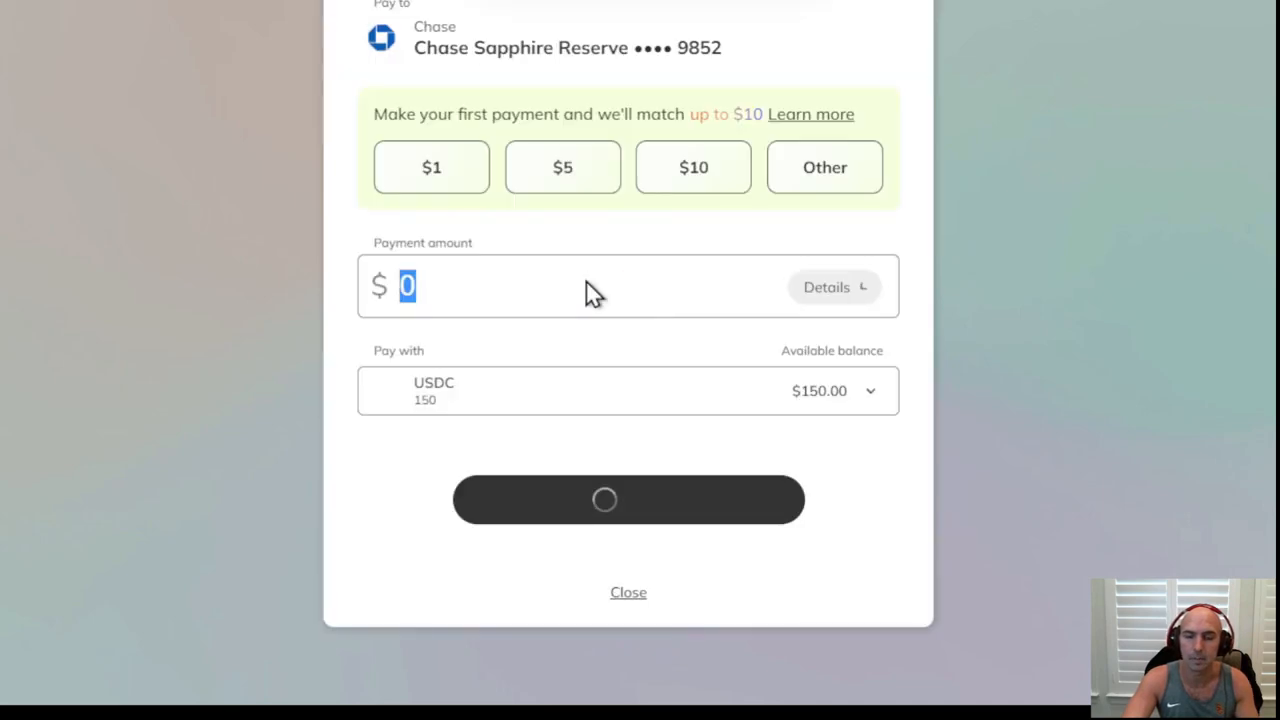
Enter a custom payment of 150, then correct it to $149 in USDC
click(833, 287)
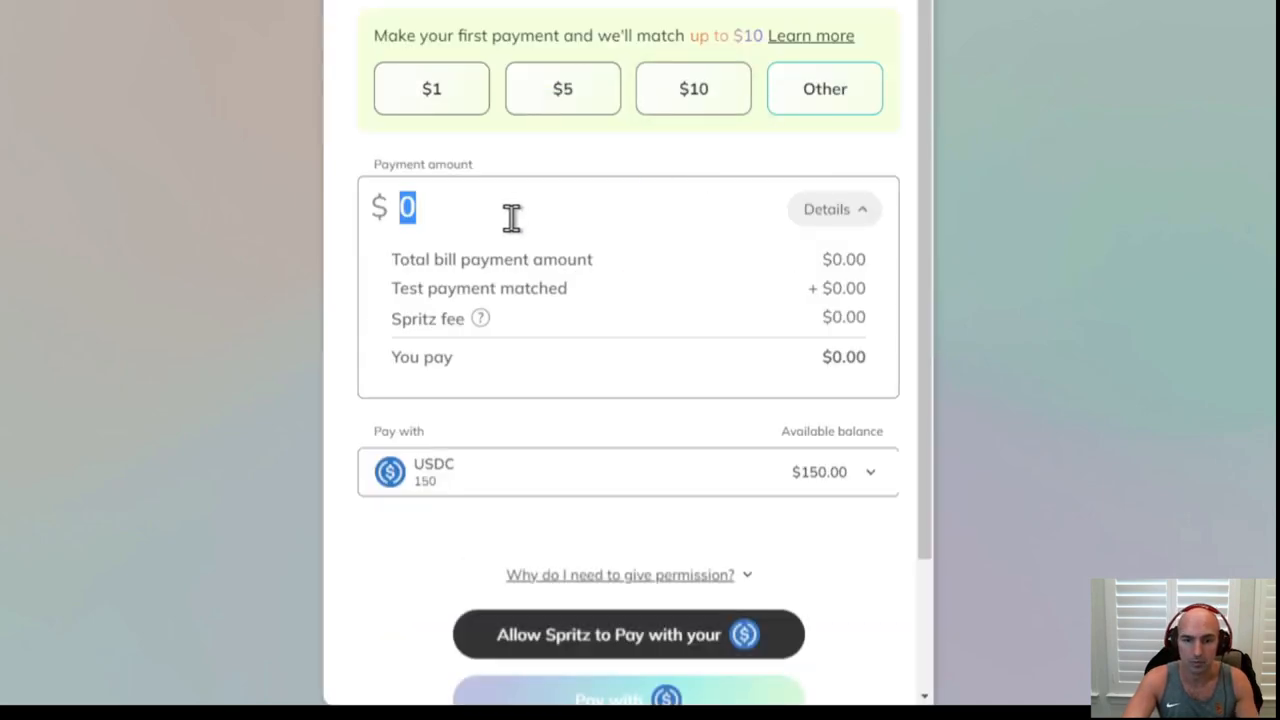
text(150)
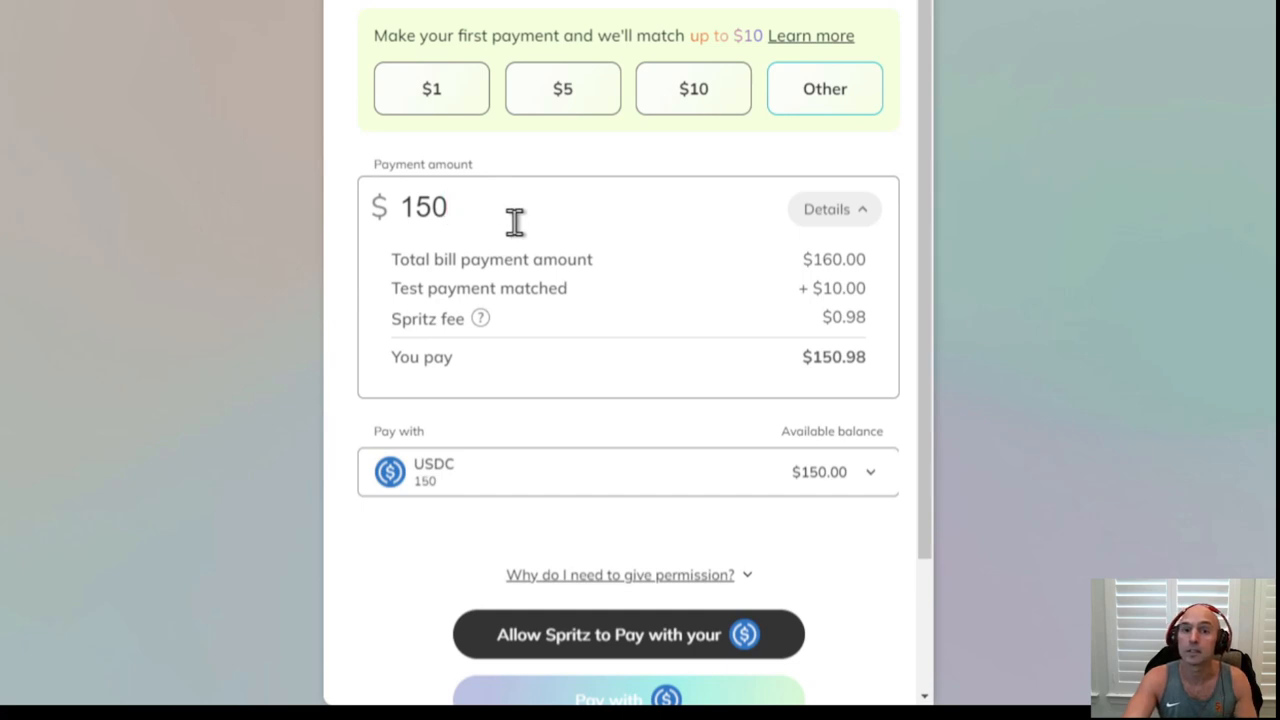
double_click(424, 207)
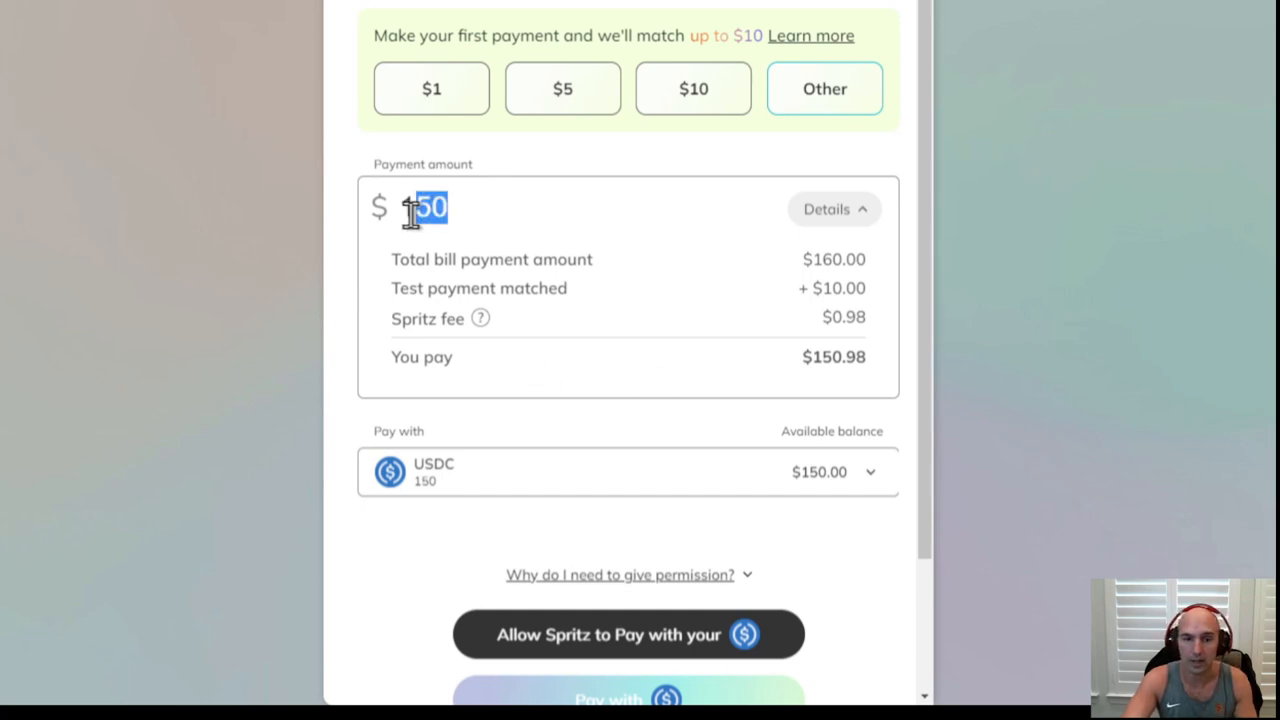
text(1149)
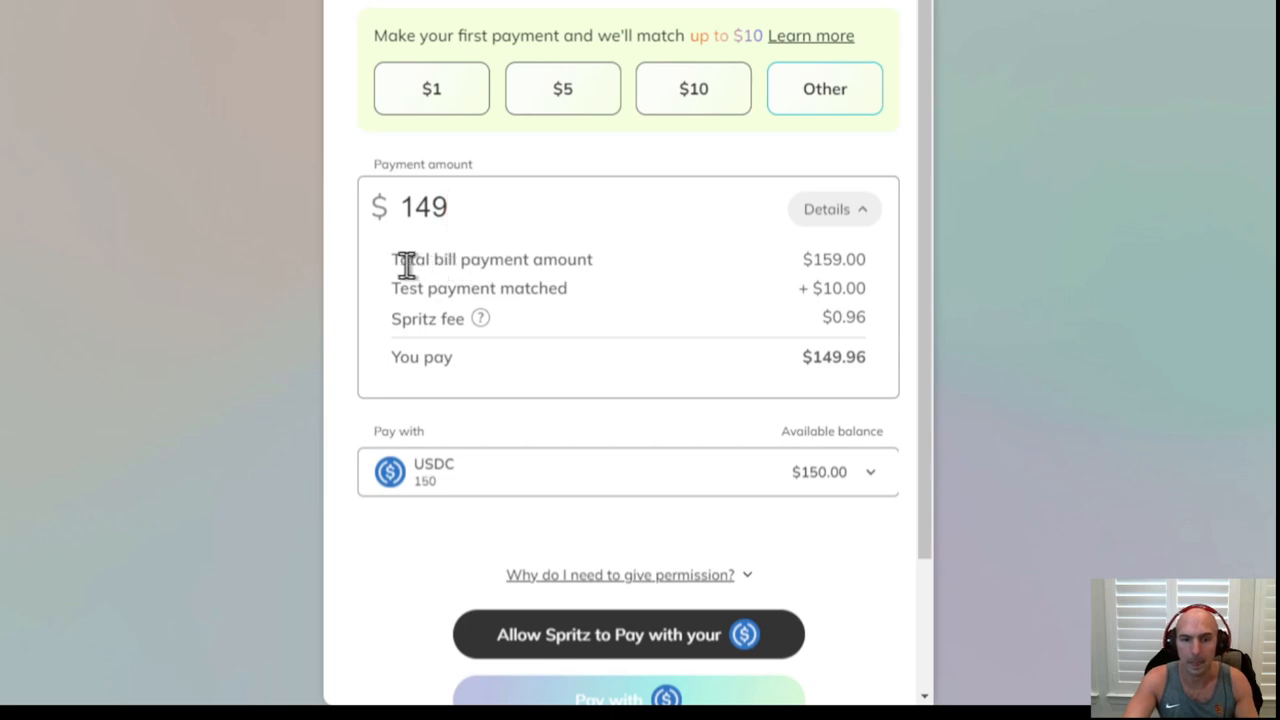
mouse_move(823, 288)
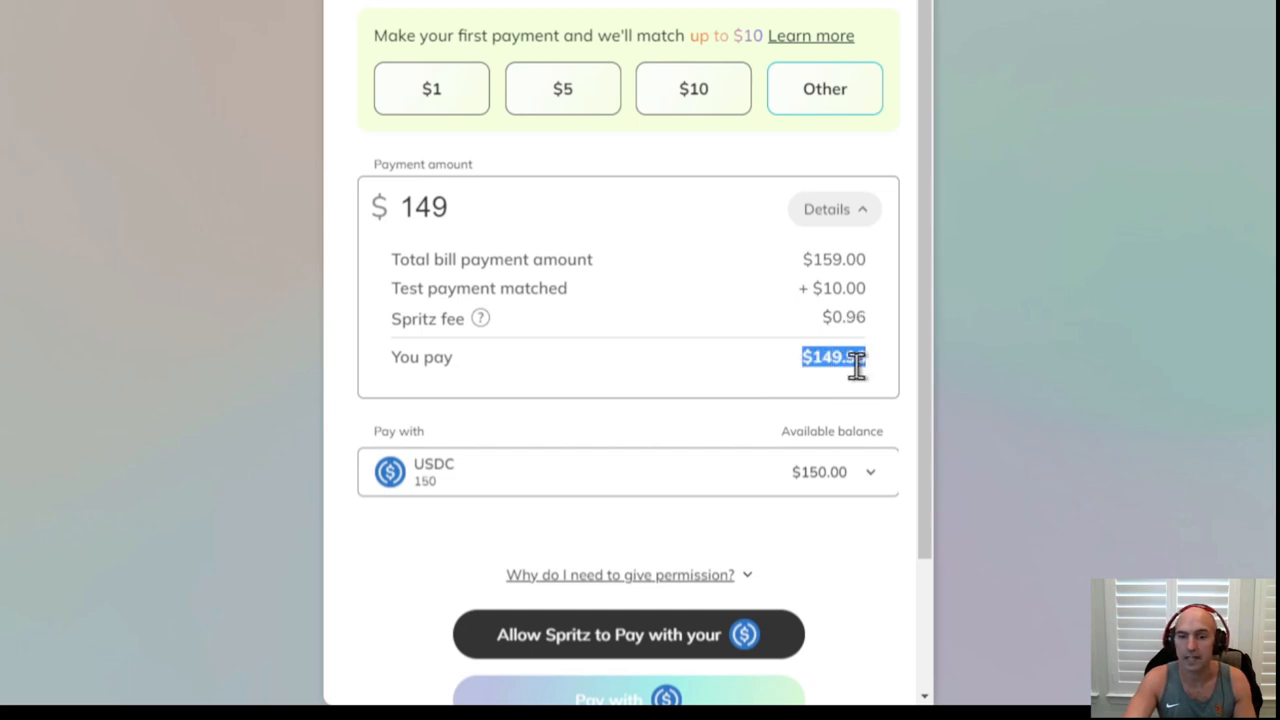
scroll(down, 3)
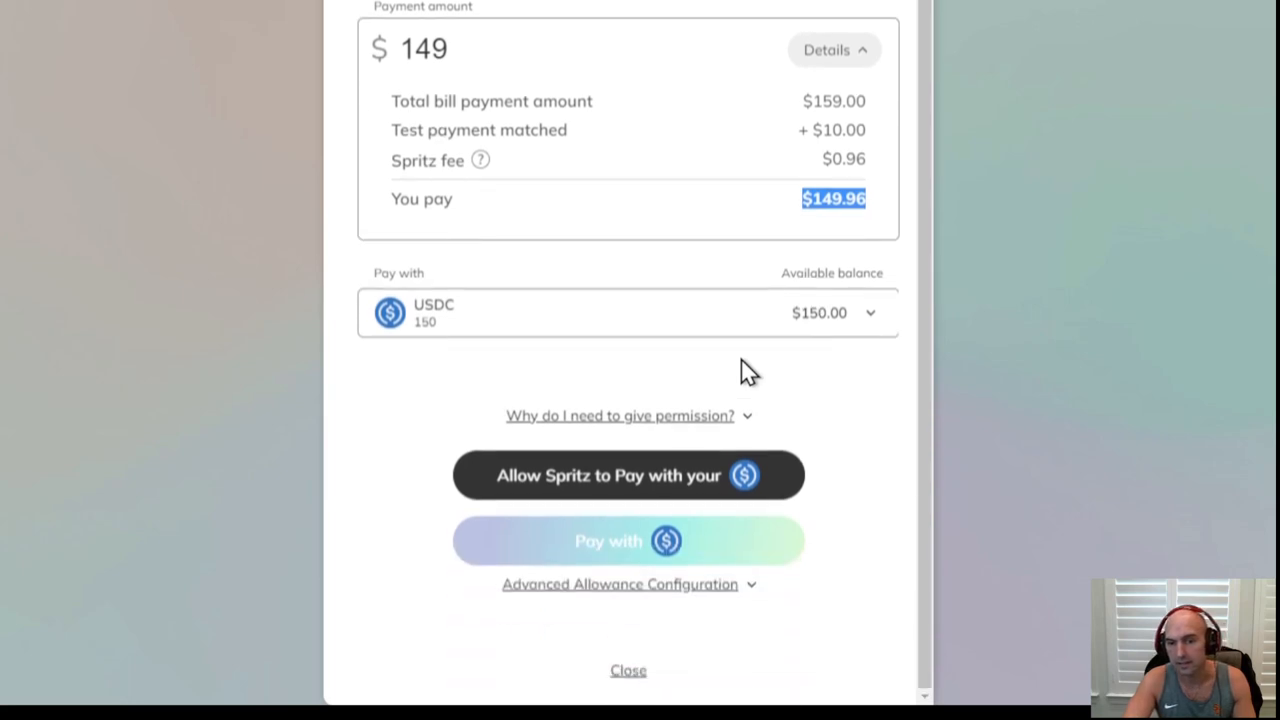
mouse_move(686, 500)
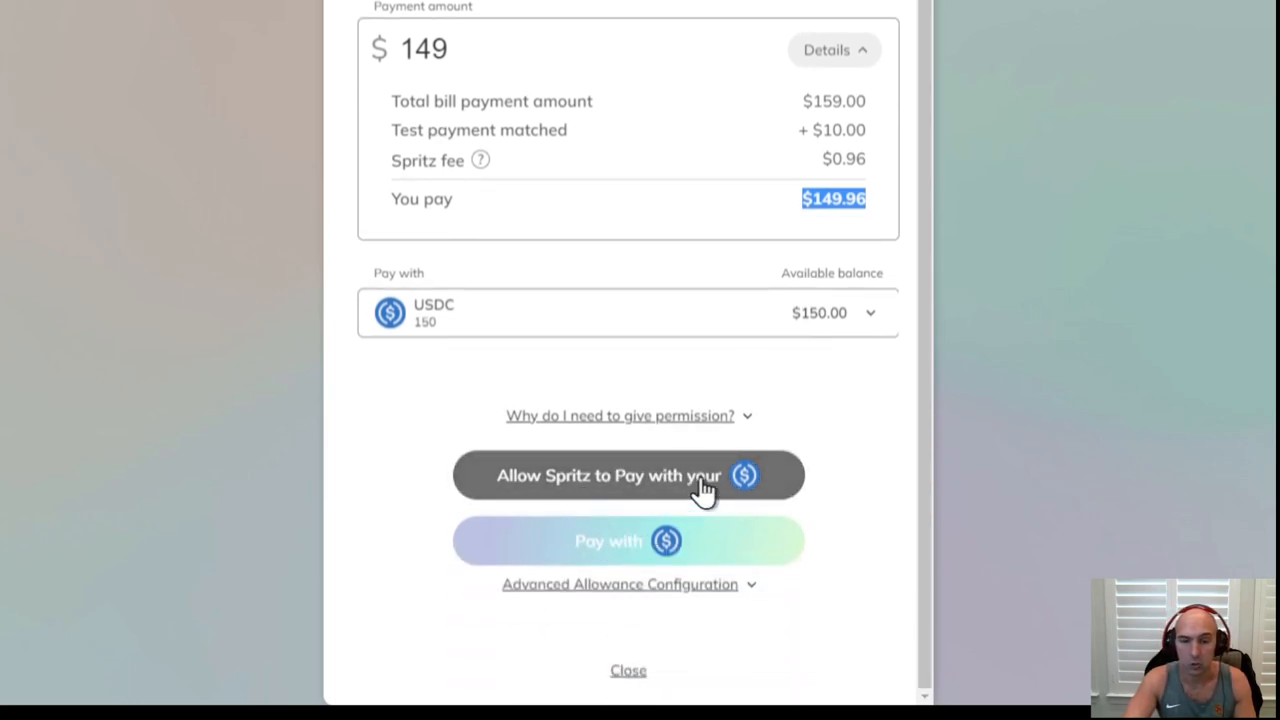
Authorize Spritz to spend your USDC for the $149 bill payment
click(628, 475)
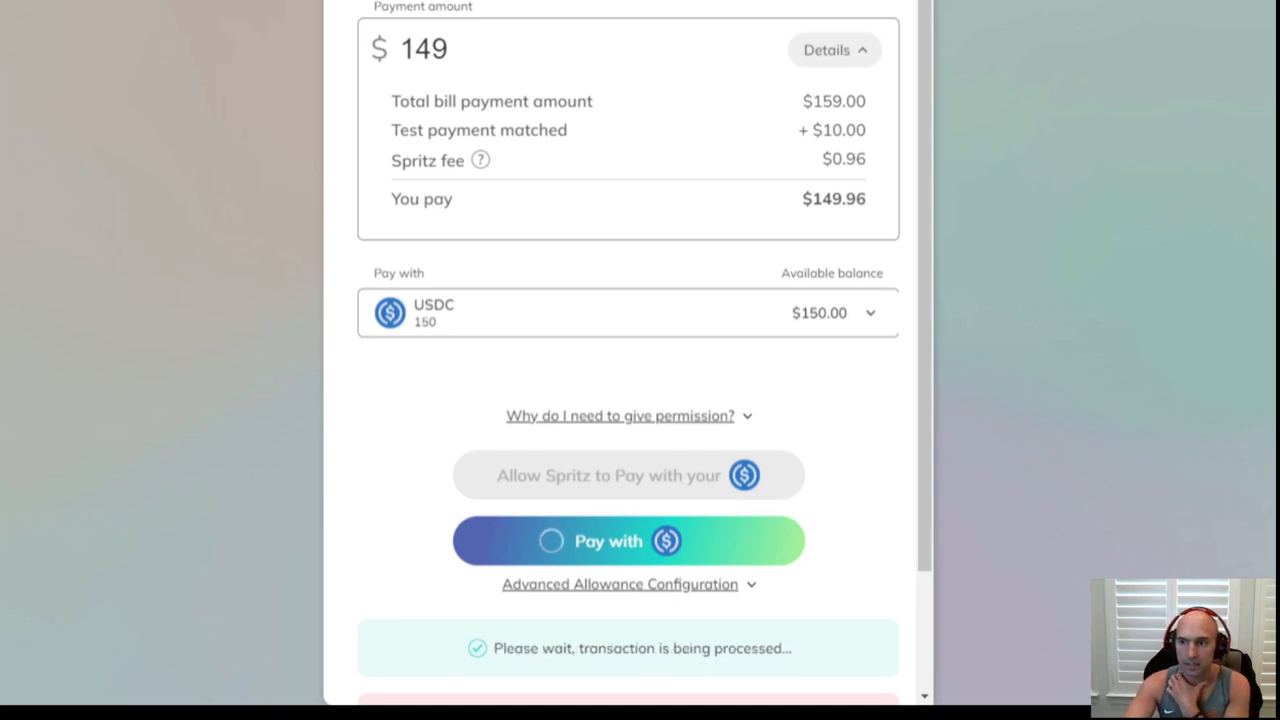
mouse_move(832, 160)
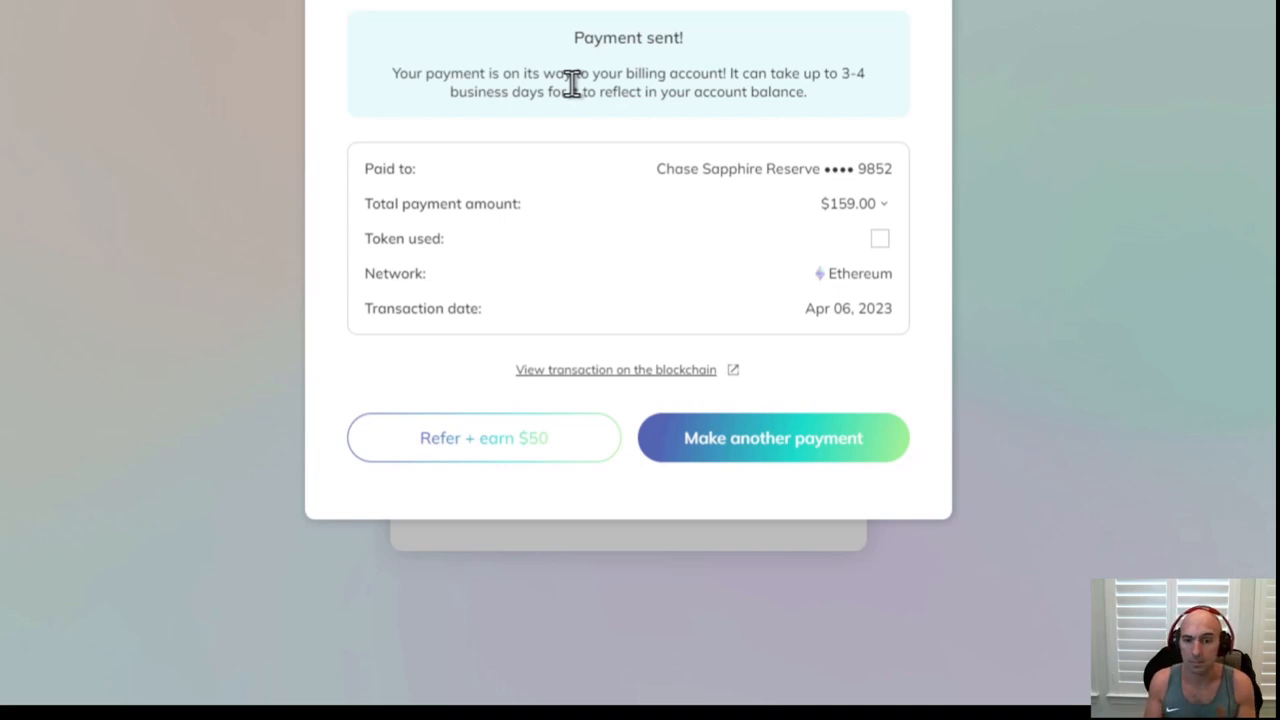
mouse_move(418, 236)
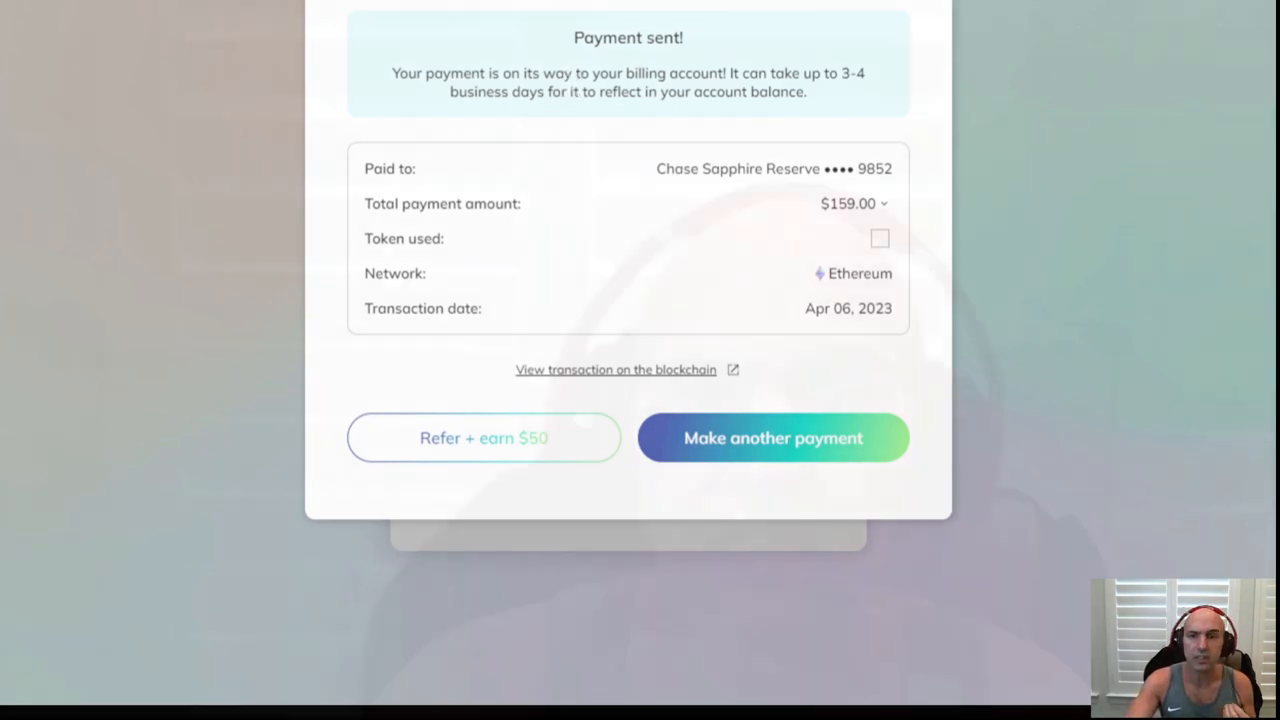
Leave the $159 payment confirmation to reach the SpritzCard prepaid Visa page
click(772, 438)
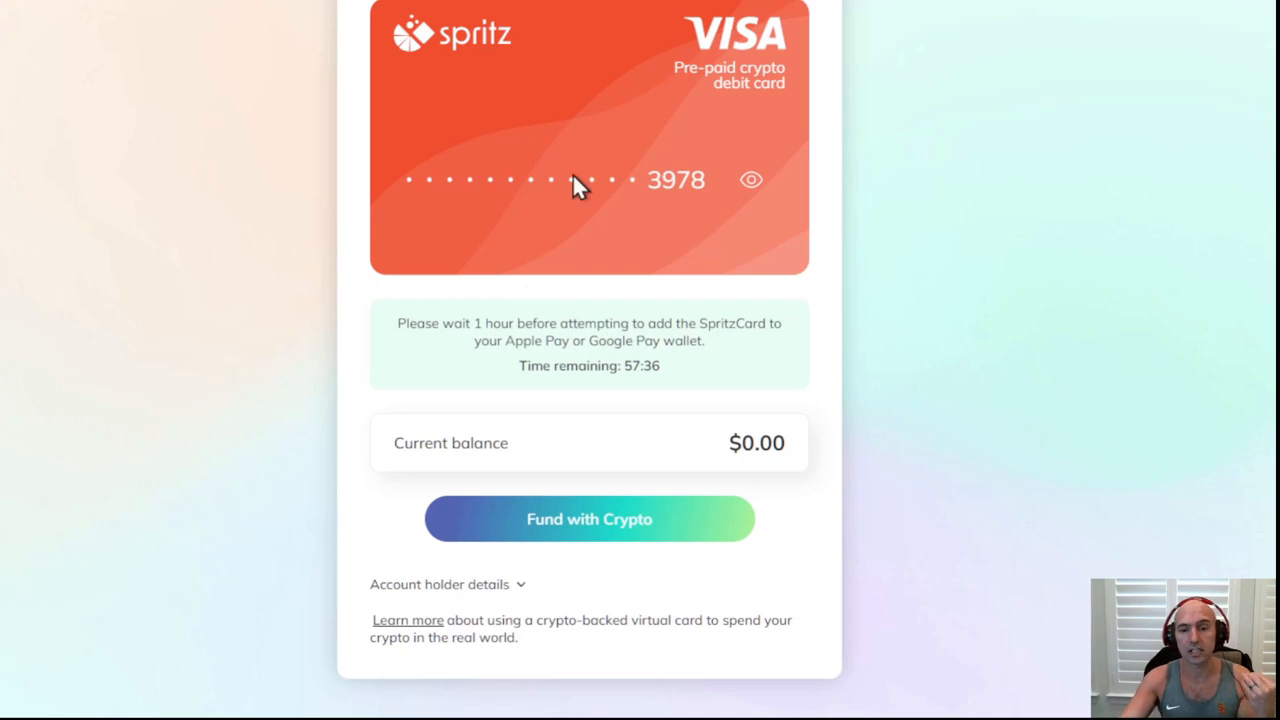
click(589, 518)
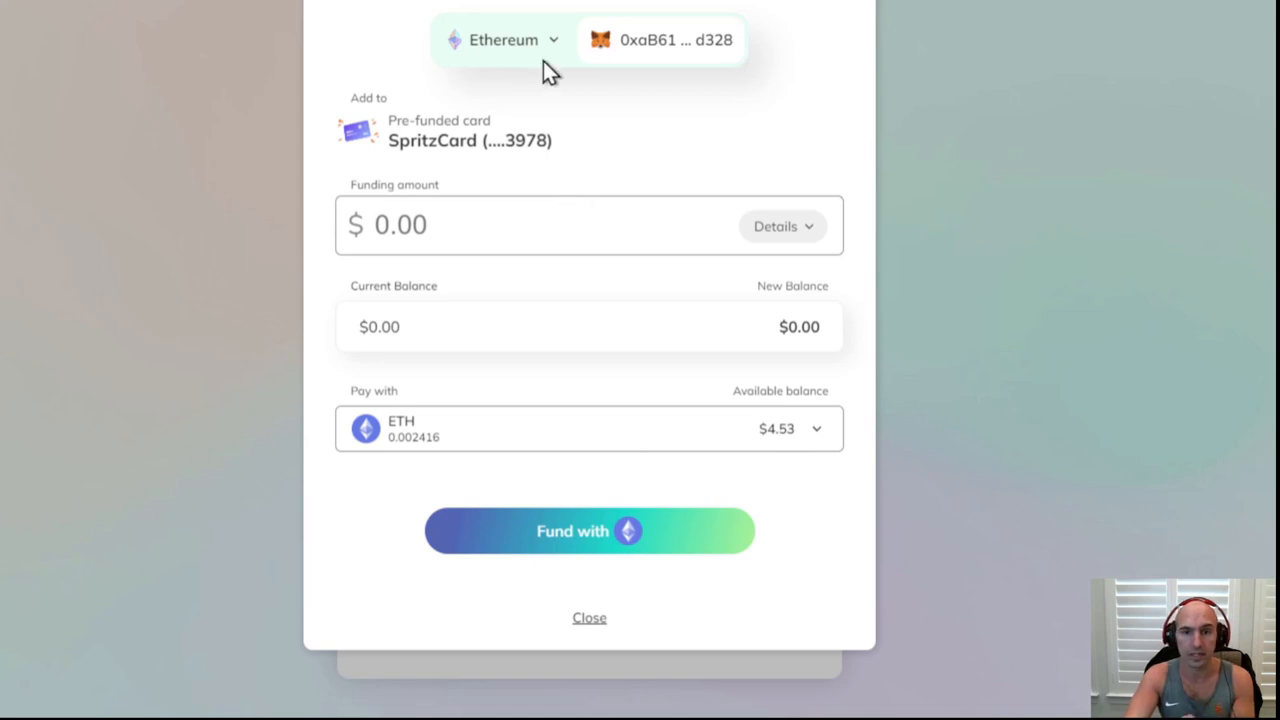
click(503, 40)
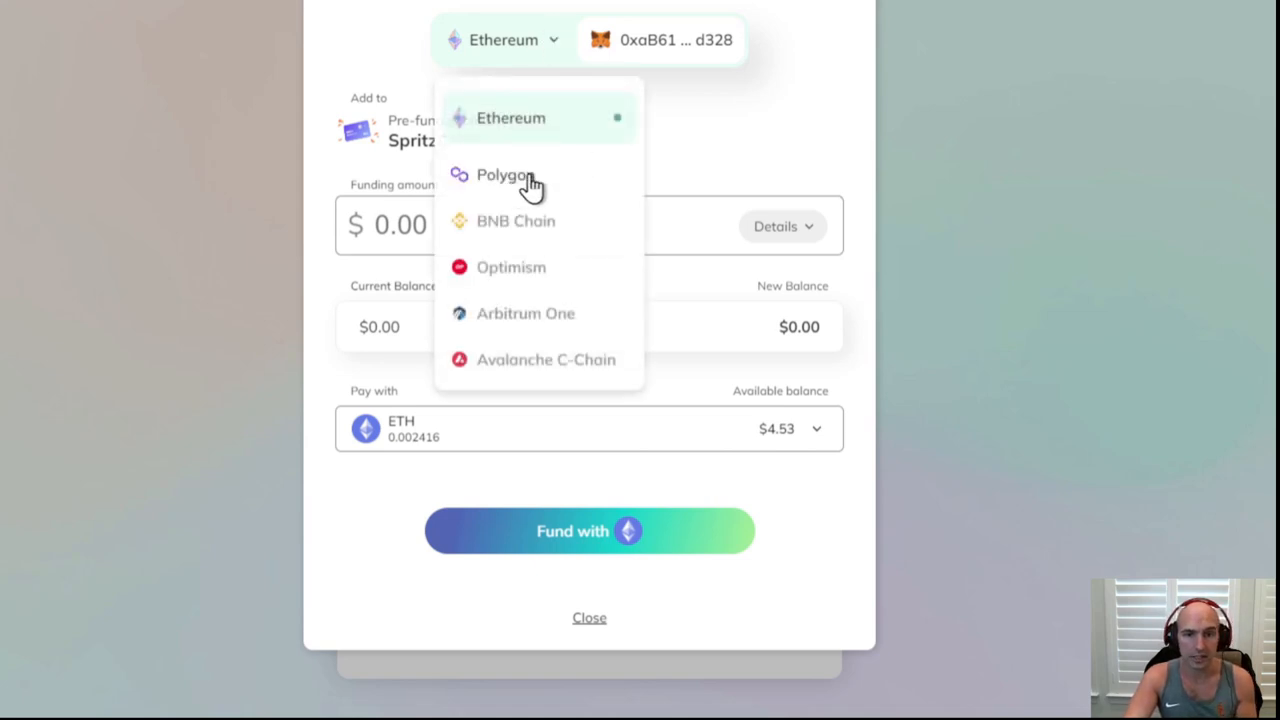
mouse_move(530, 304)
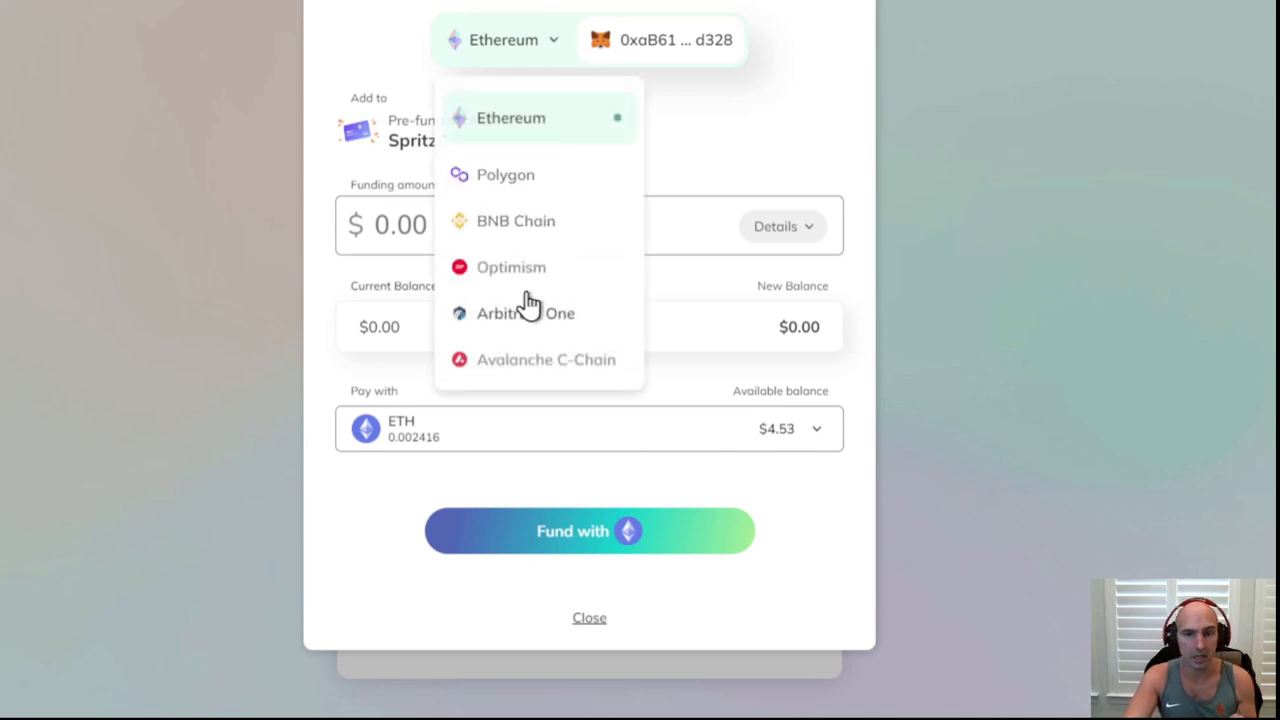
mouse_move(655, 240)
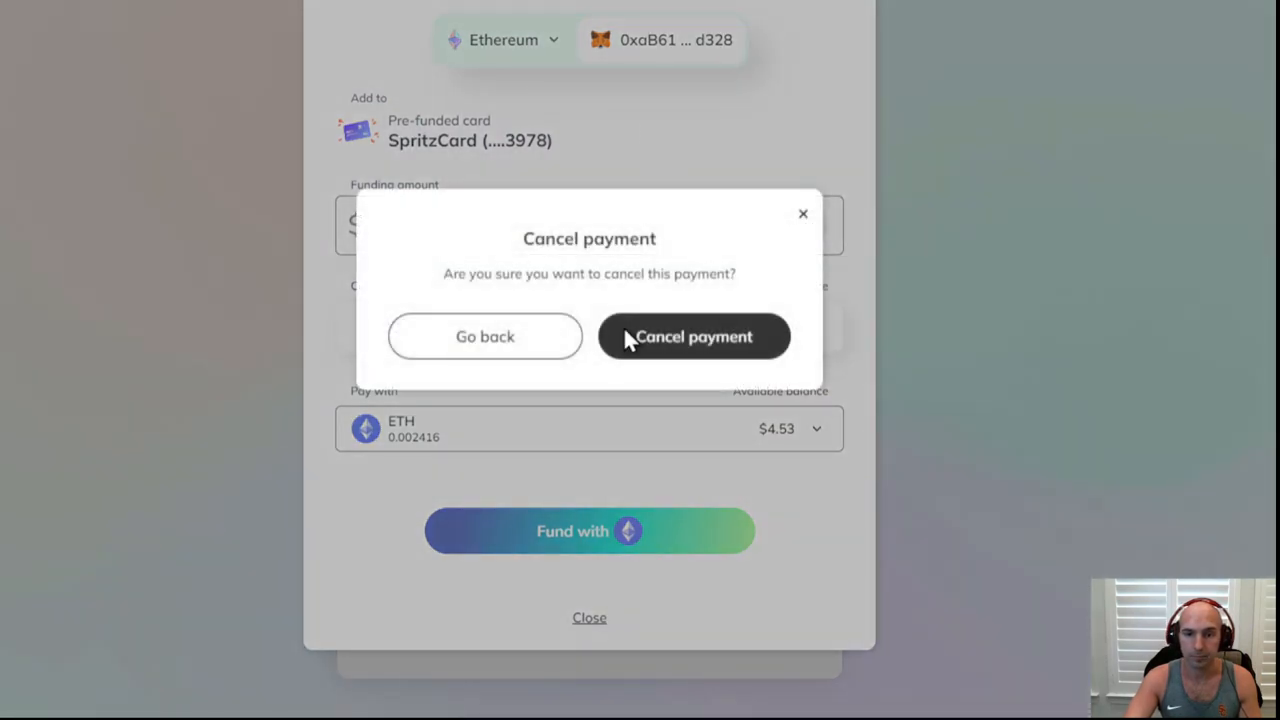
click(694, 336)
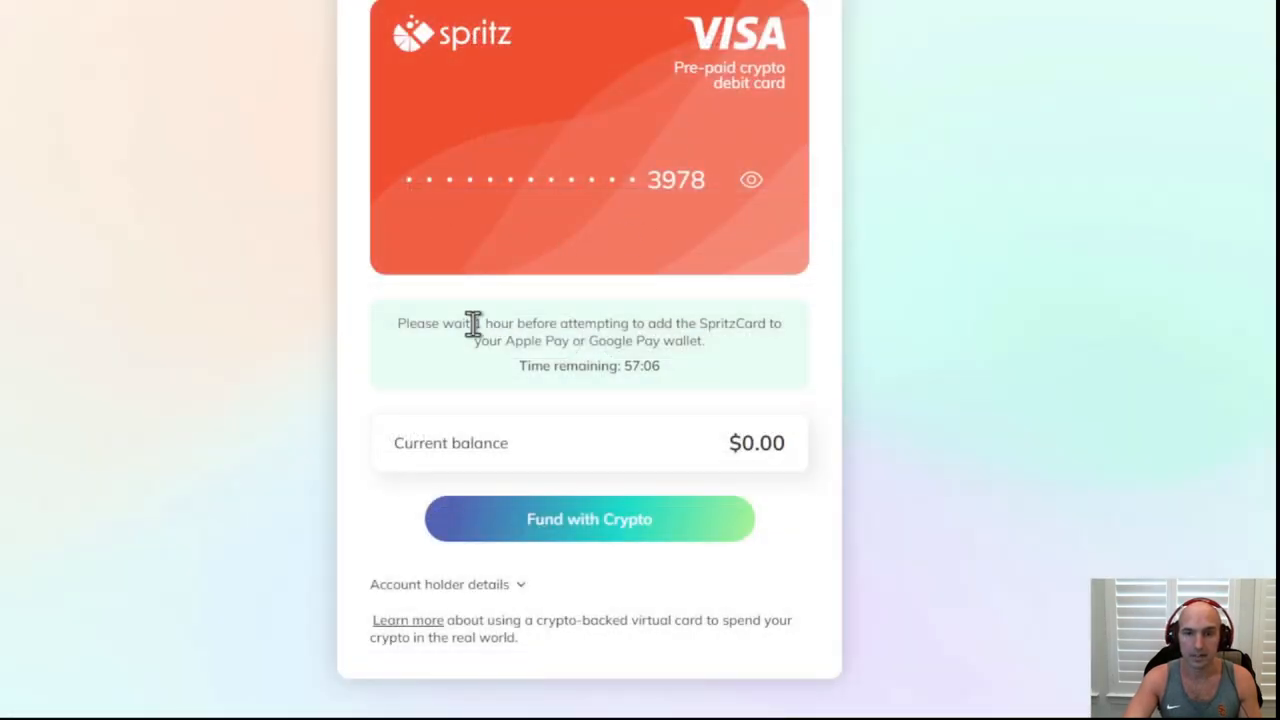
drag(398, 323, 750, 323)
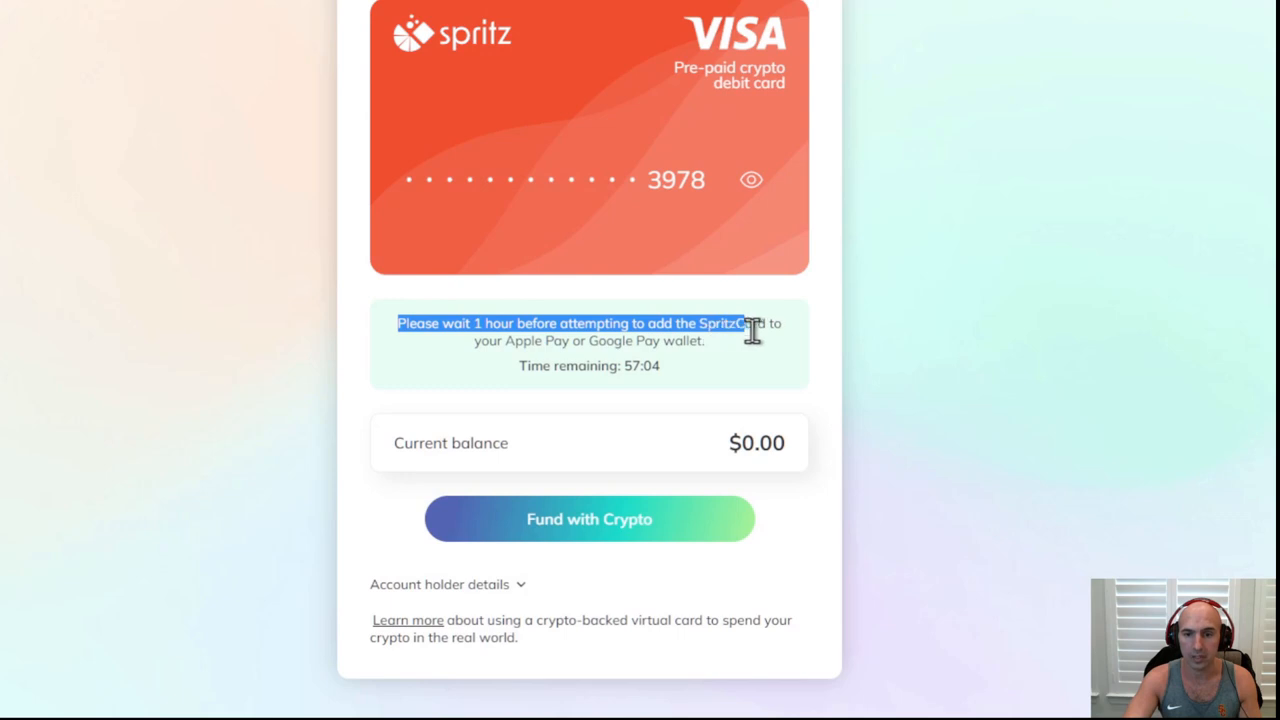